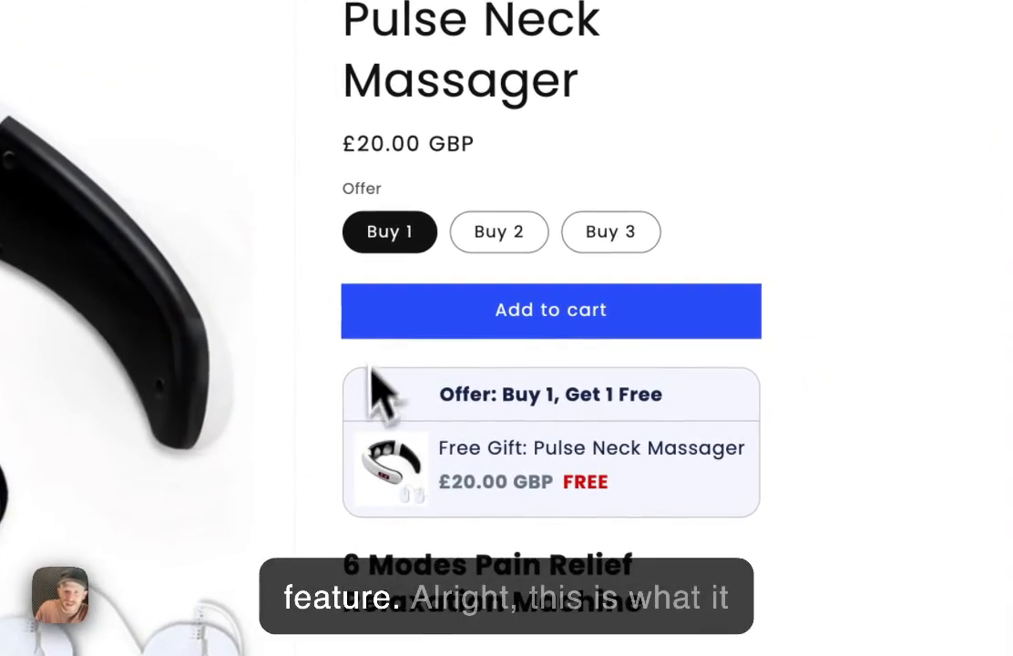
Review the storefront cart contents and browse the massager product page
left_click(550, 309)
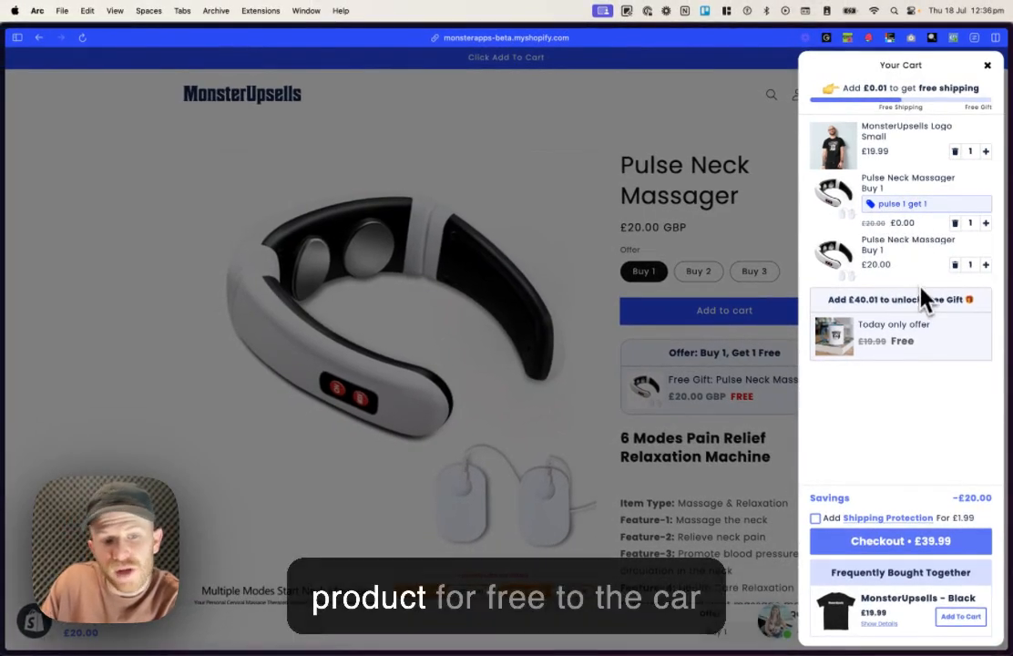
left_click(985, 65)
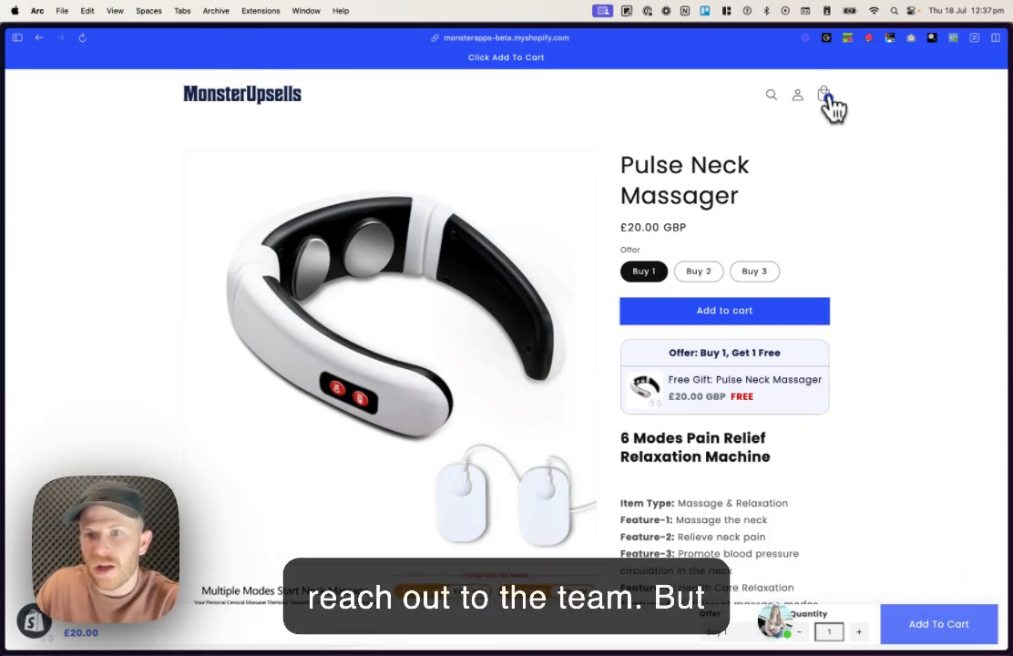
left_click(824, 95)
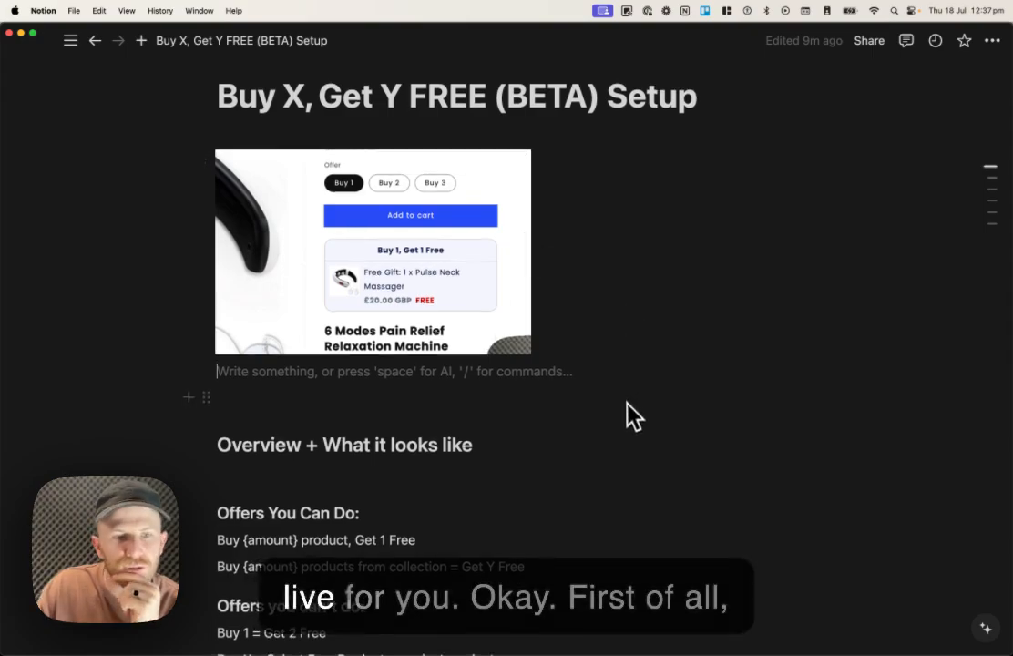
scroll("down", 3)
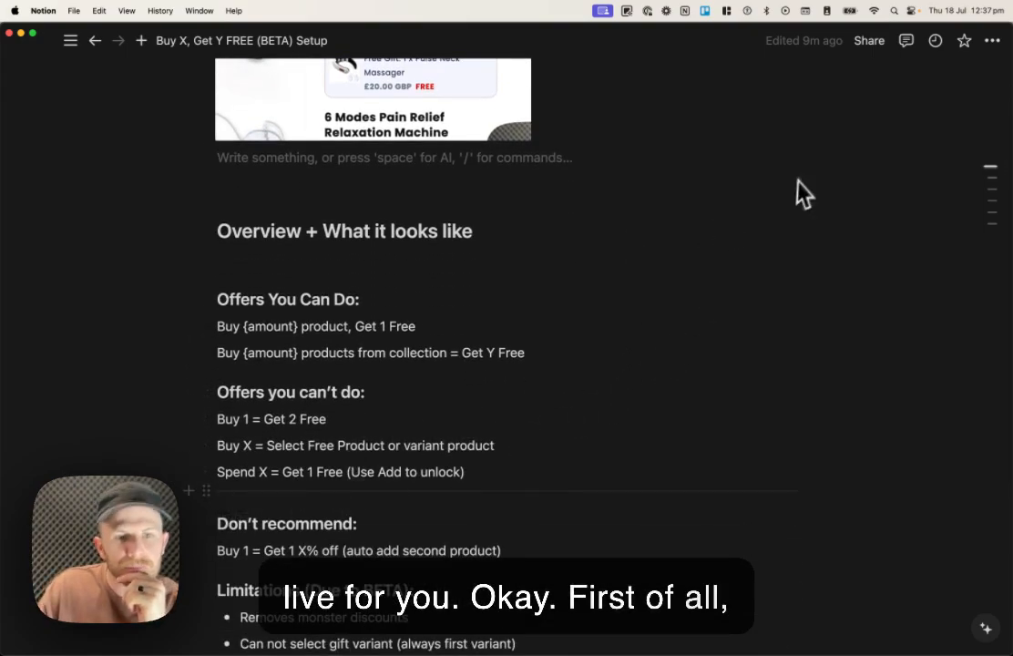
scroll("down", 3)
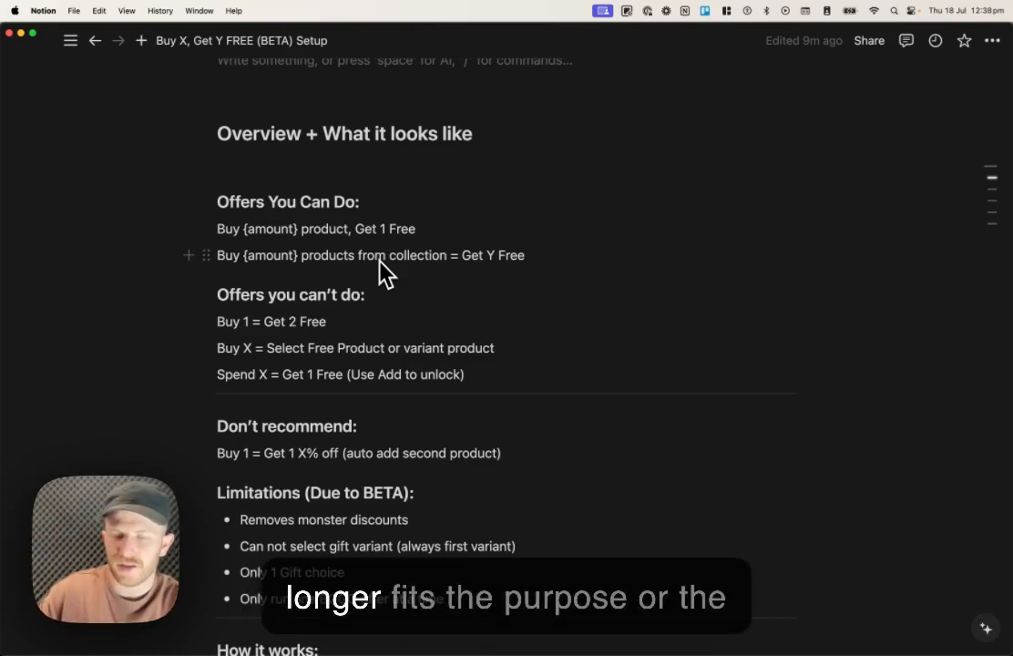
mouse_move(535, 291)
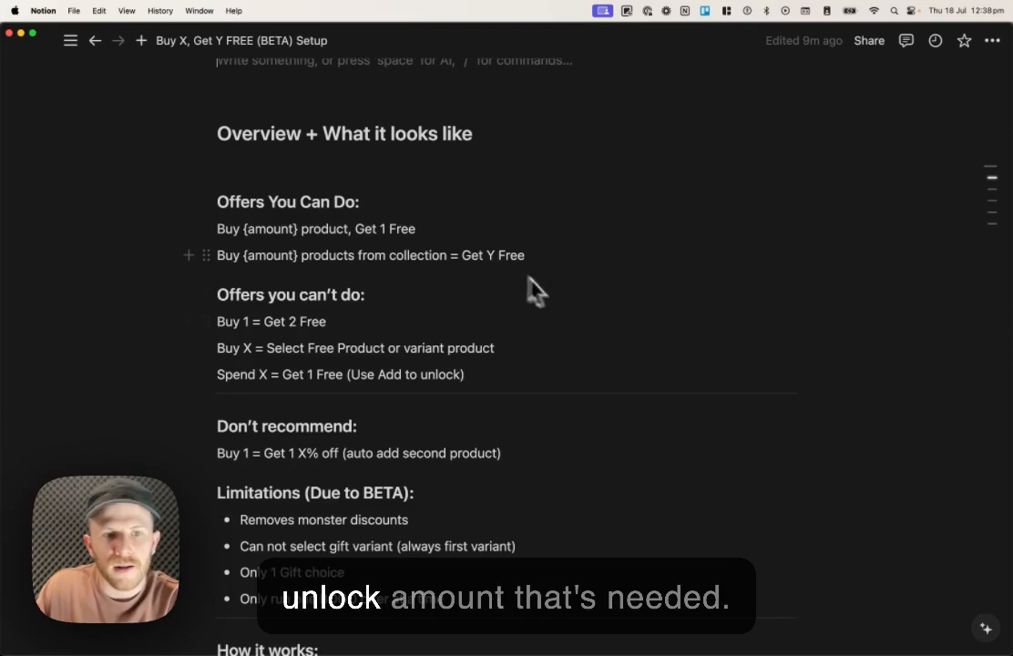
scroll("down", 3)
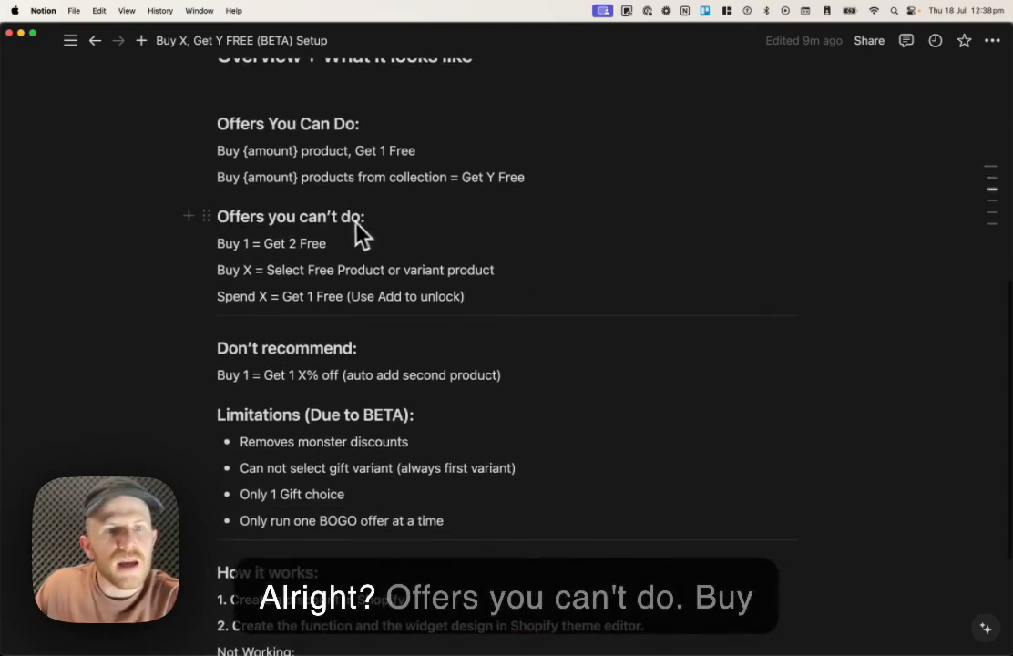
scroll("down", 3)
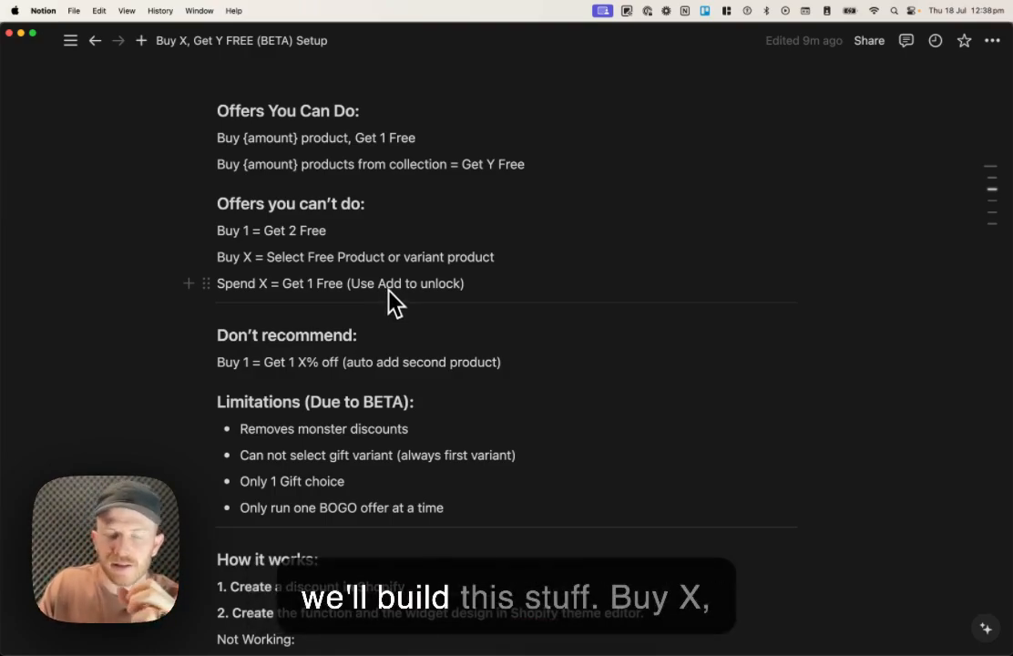
mouse_move(300, 288)
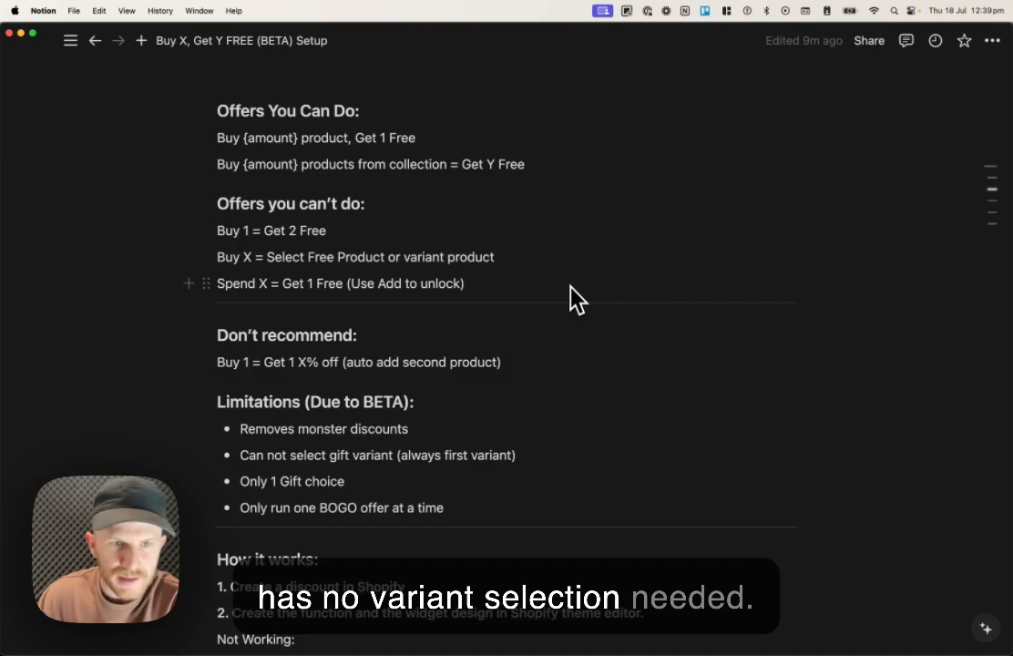
scroll("down", 3)
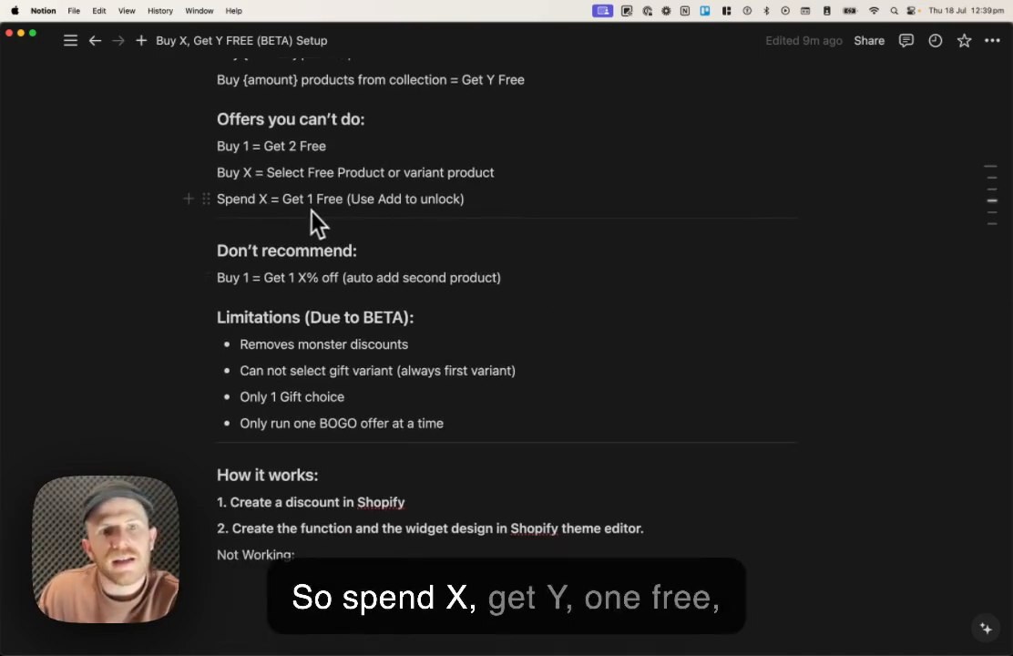
mouse_move(383, 211)
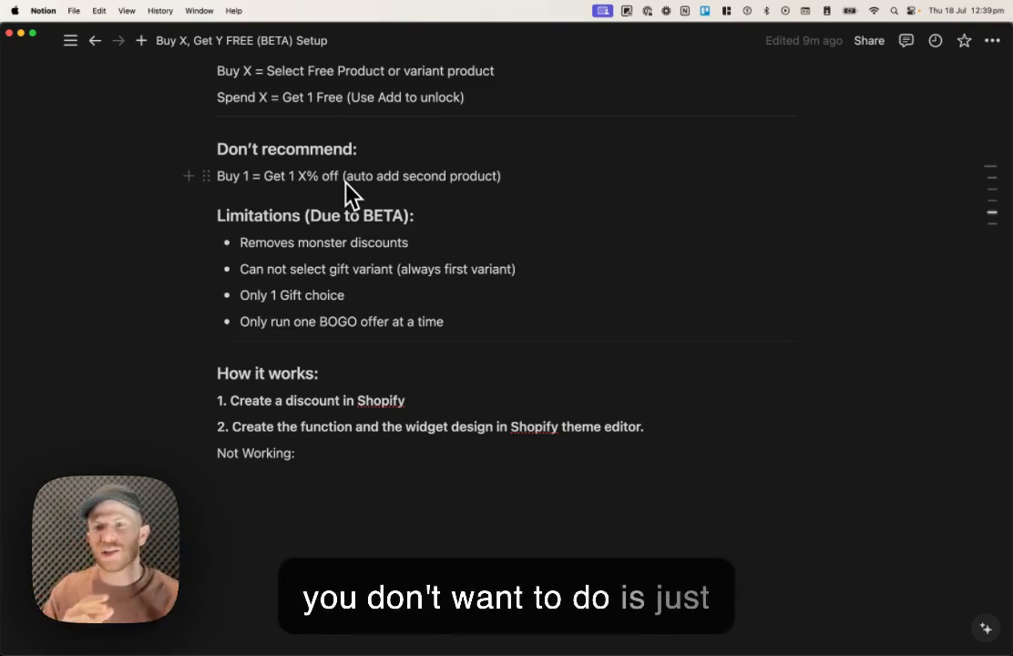
mouse_move(365, 280)
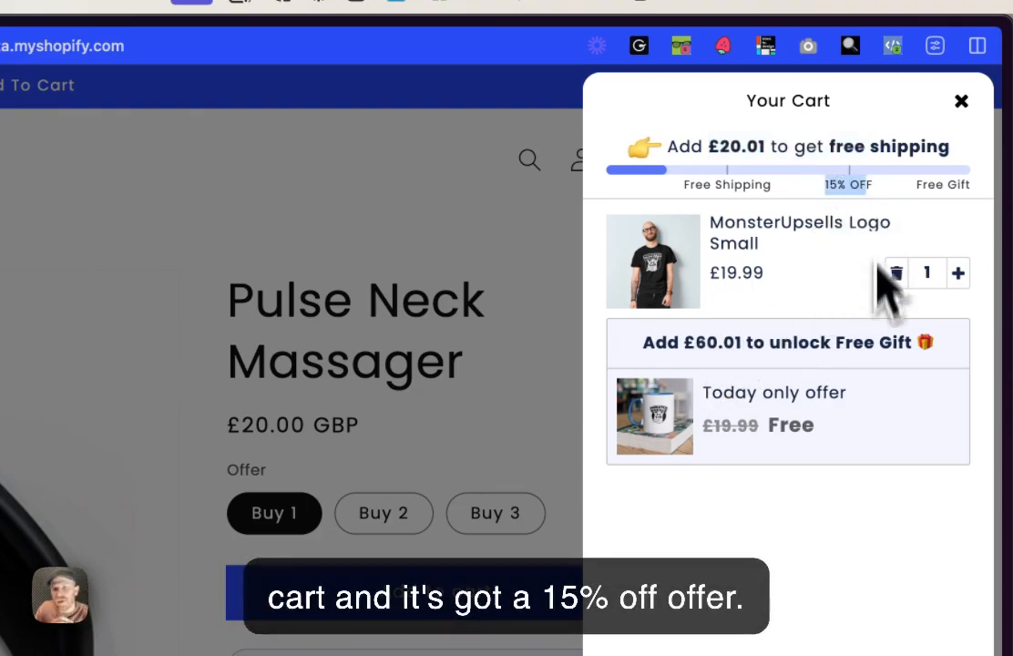
Add the Pulse Neck Massager to the cart and check the cart again
left_click(962, 102)
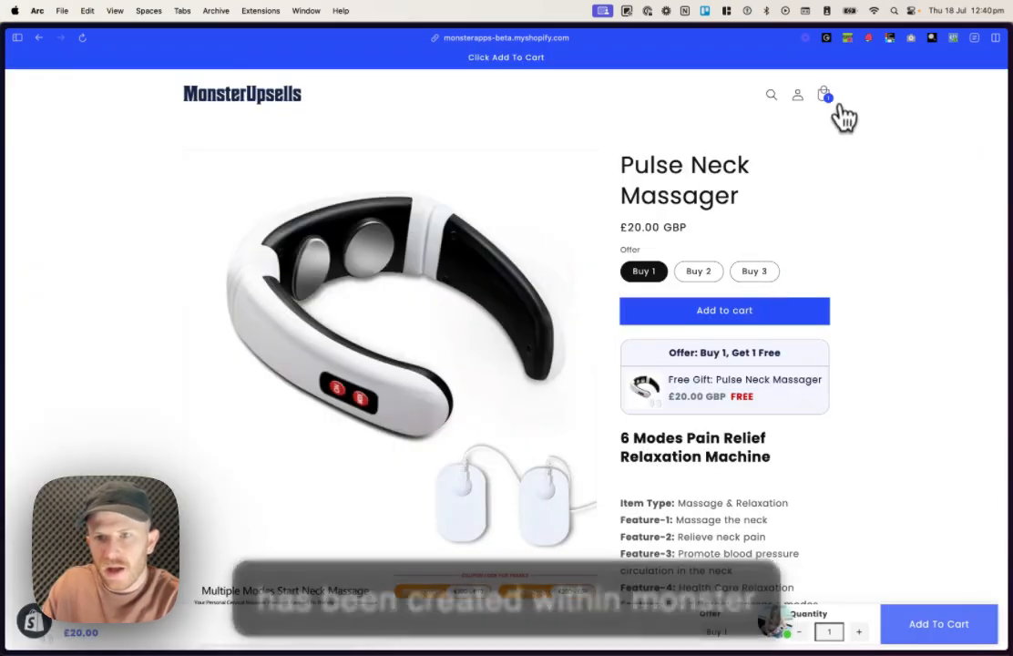
left_click(823, 95)
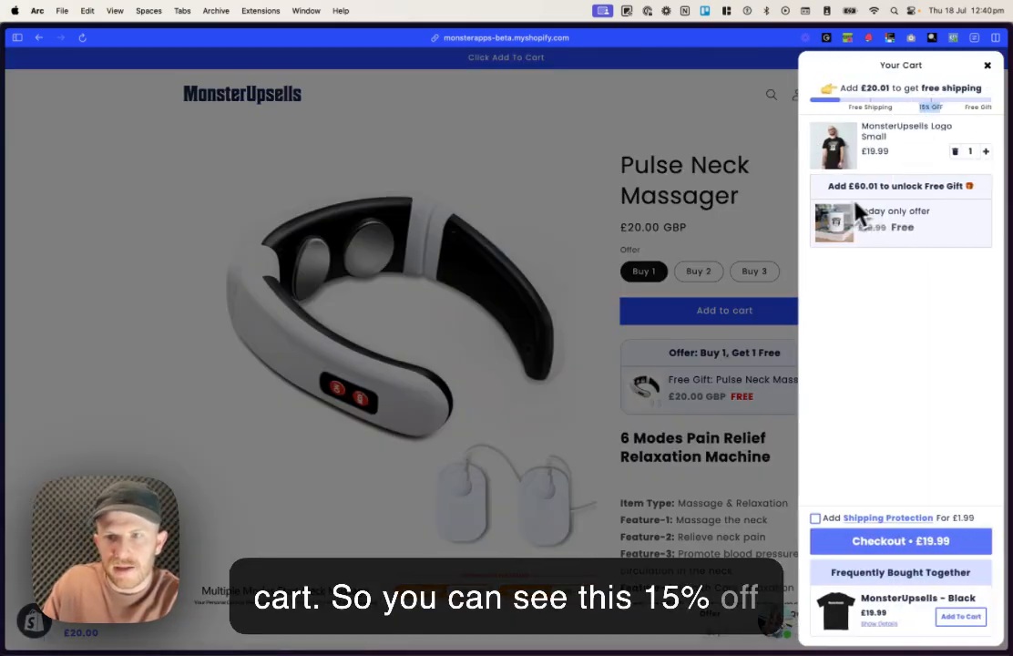
left_click(987, 66)
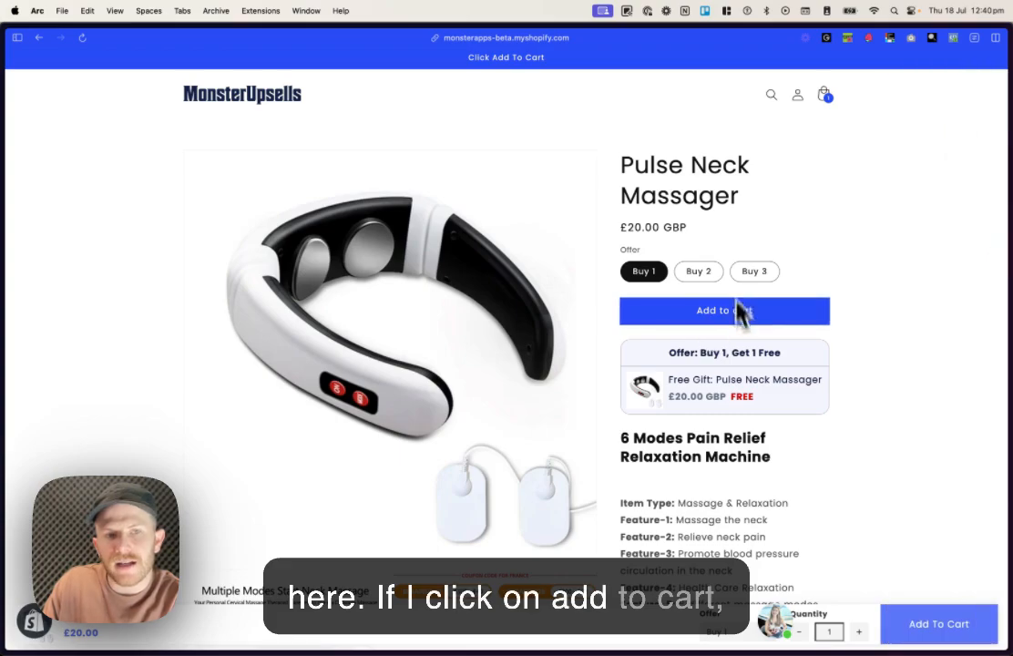
left_click(725, 309)
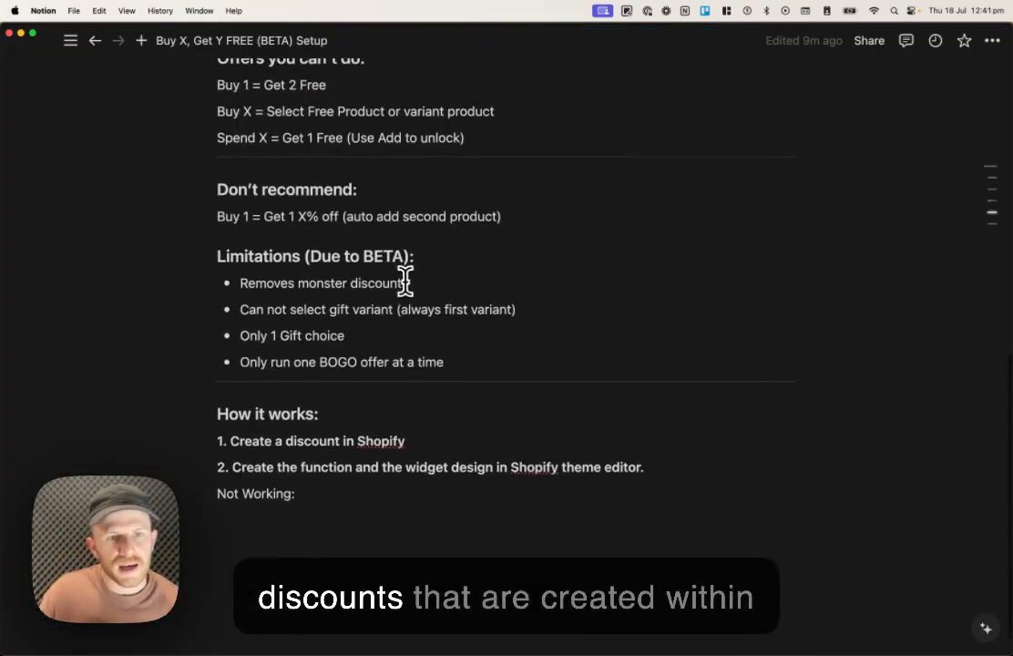
scroll("down", 3)
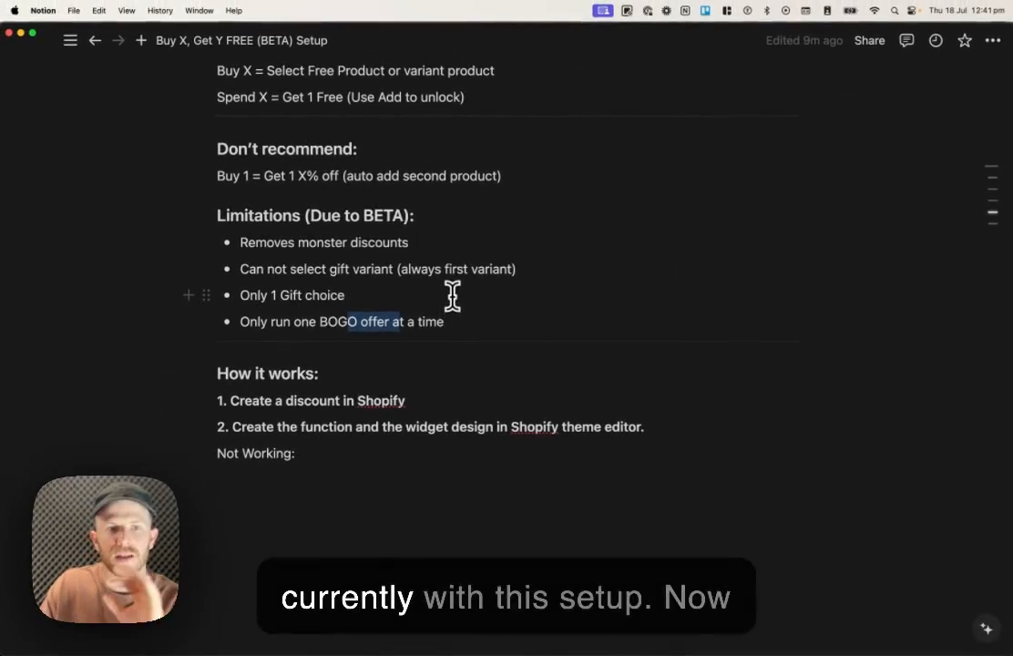
mouse_move(339, 399)
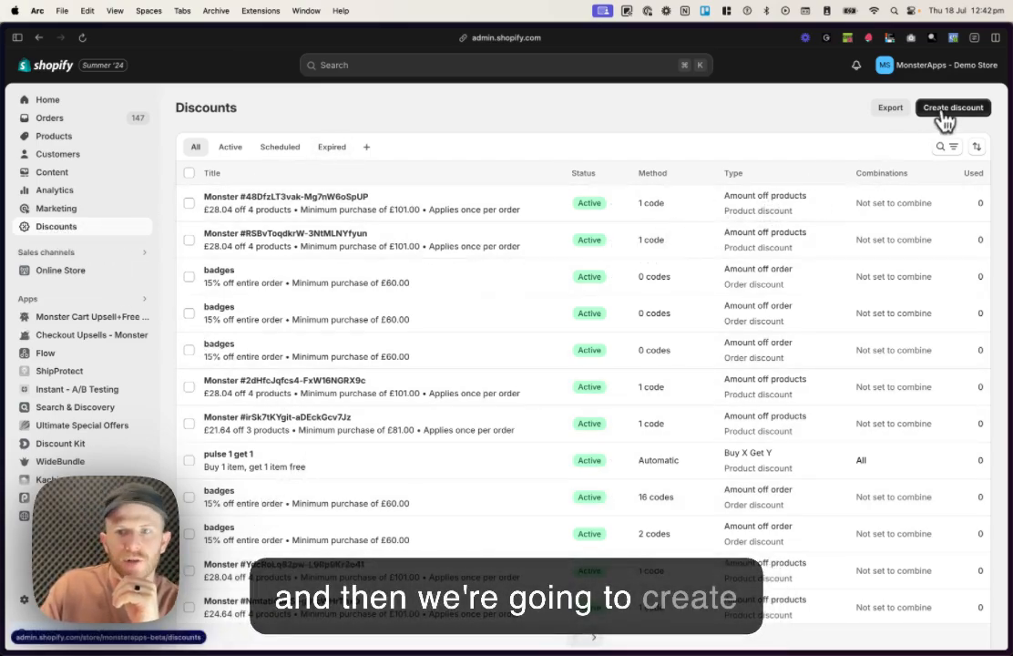
Create a new automatic Buy X get Y discount titled 'Buy 1, Get 1 Free'
left_click(951, 107)
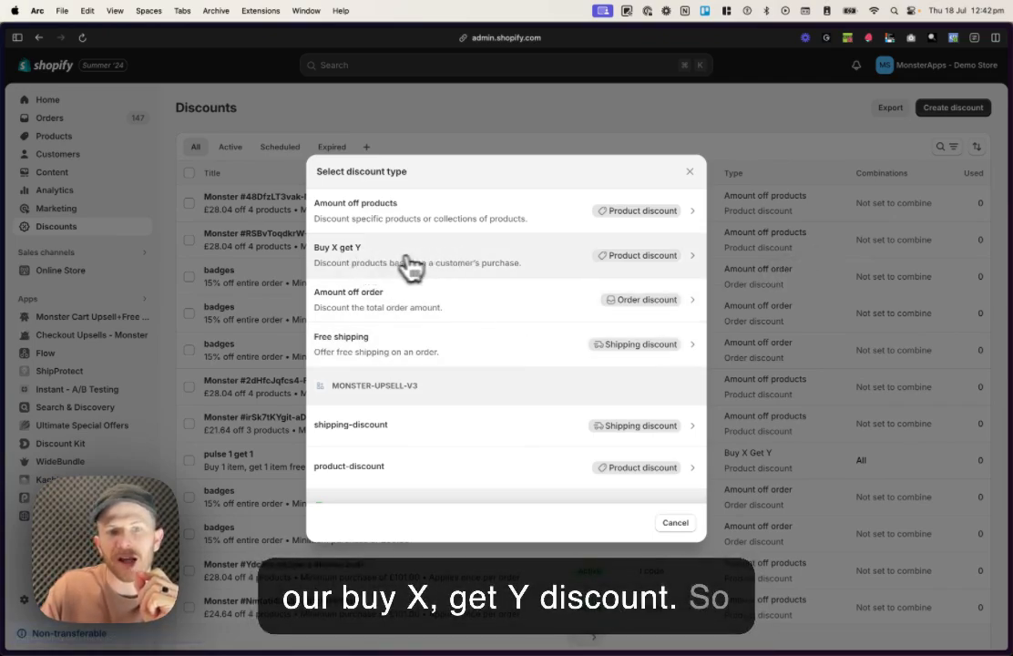
mouse_move(543, 270)
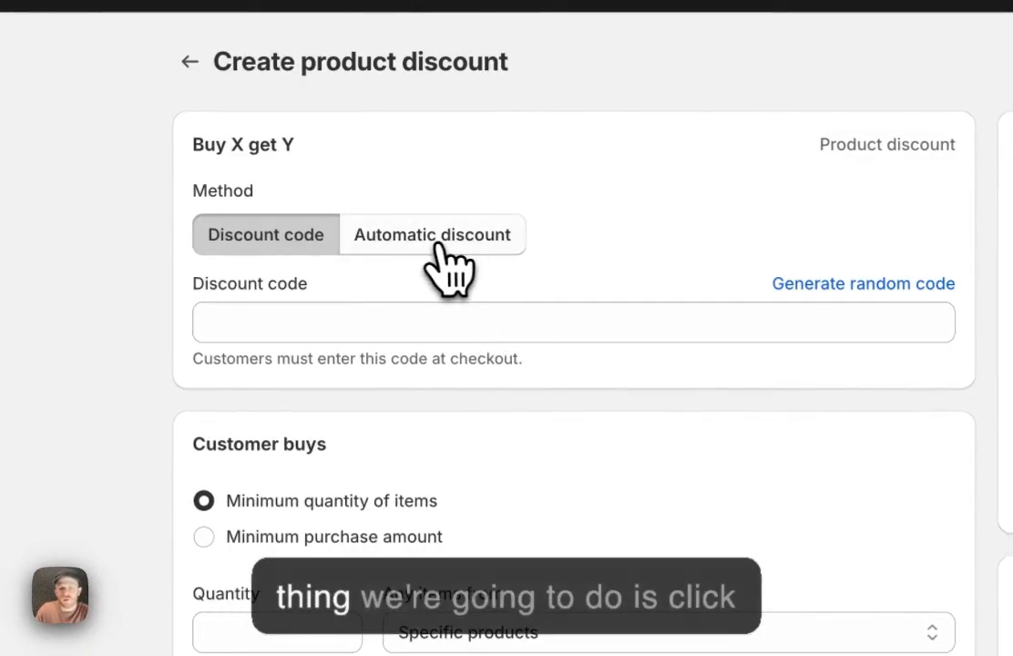
left_click(433, 233)
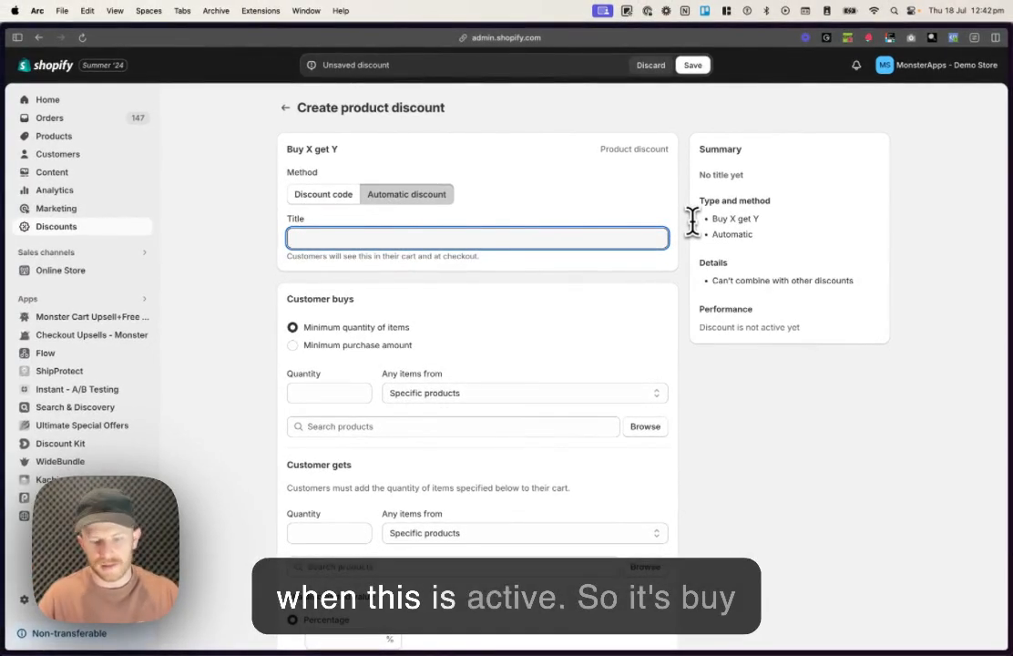
type("Buy One Get 1")
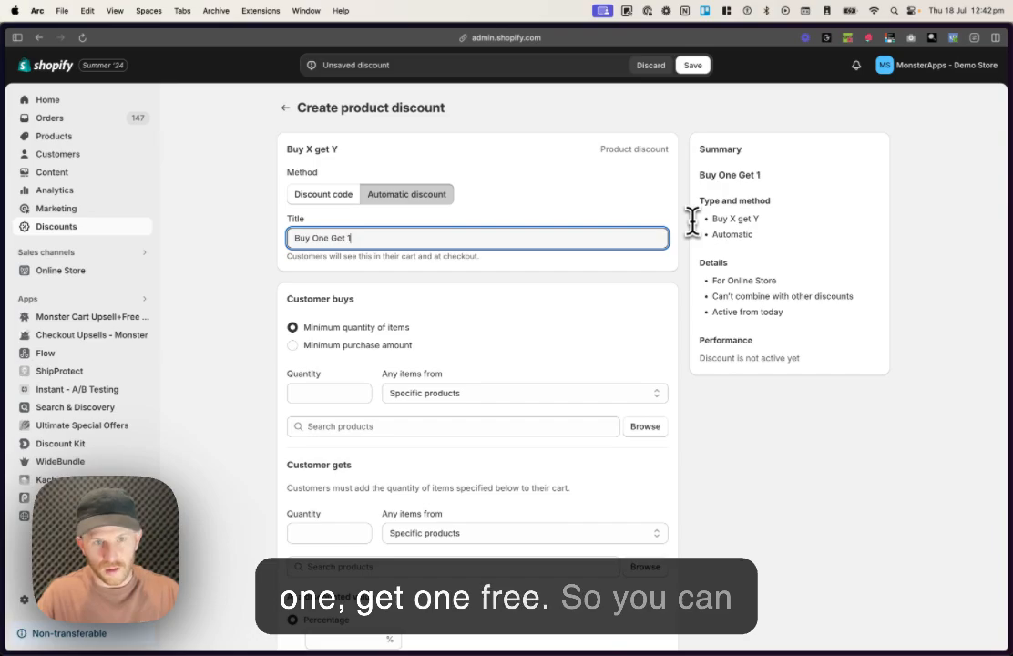
type("Free")
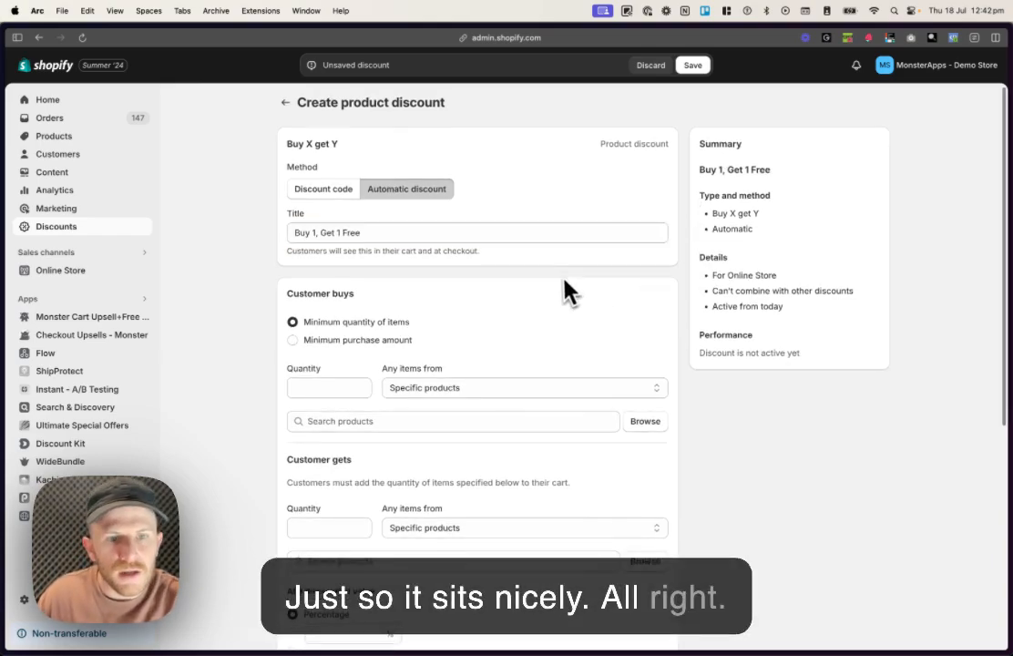
scroll("down", 3)
type("1")
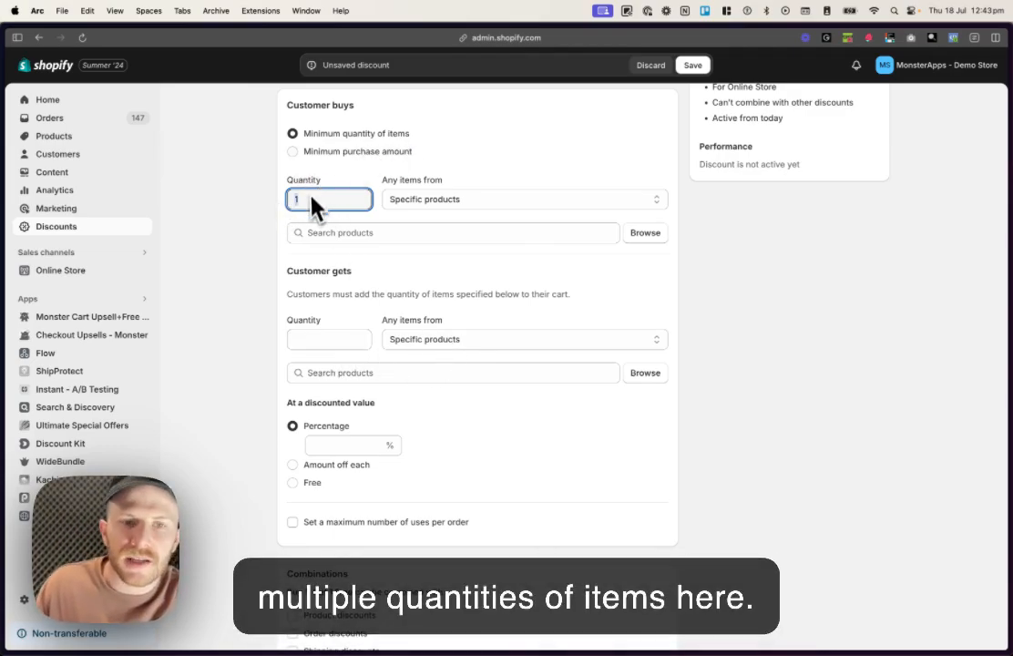
mouse_move(491, 215)
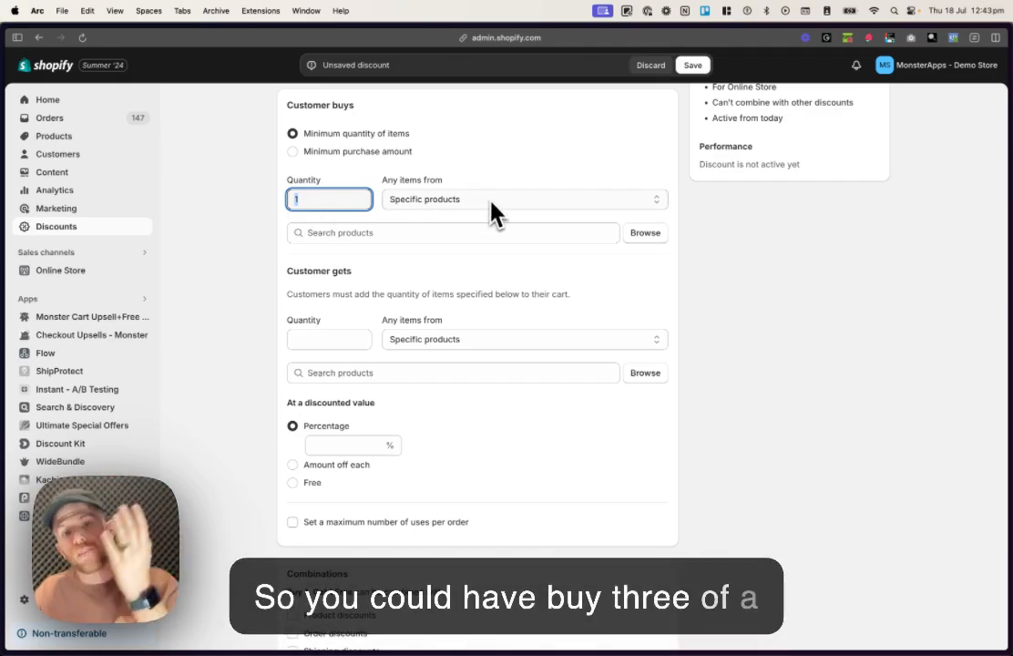
Set Customer buys to the specific product Pulse Neck Massager
left_click(525, 198)
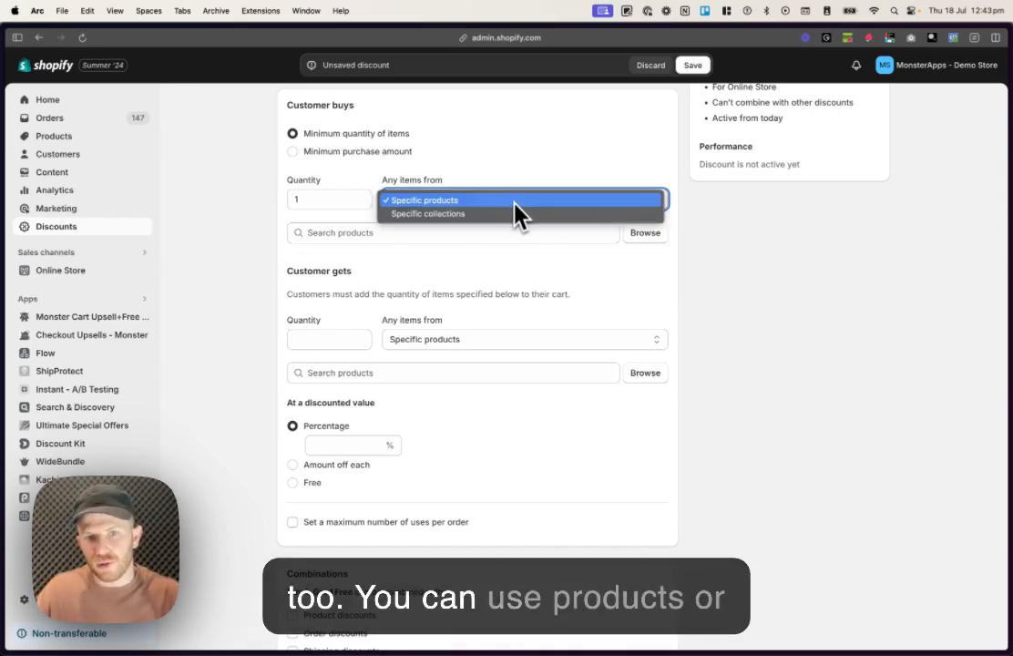
left_click(422, 199)
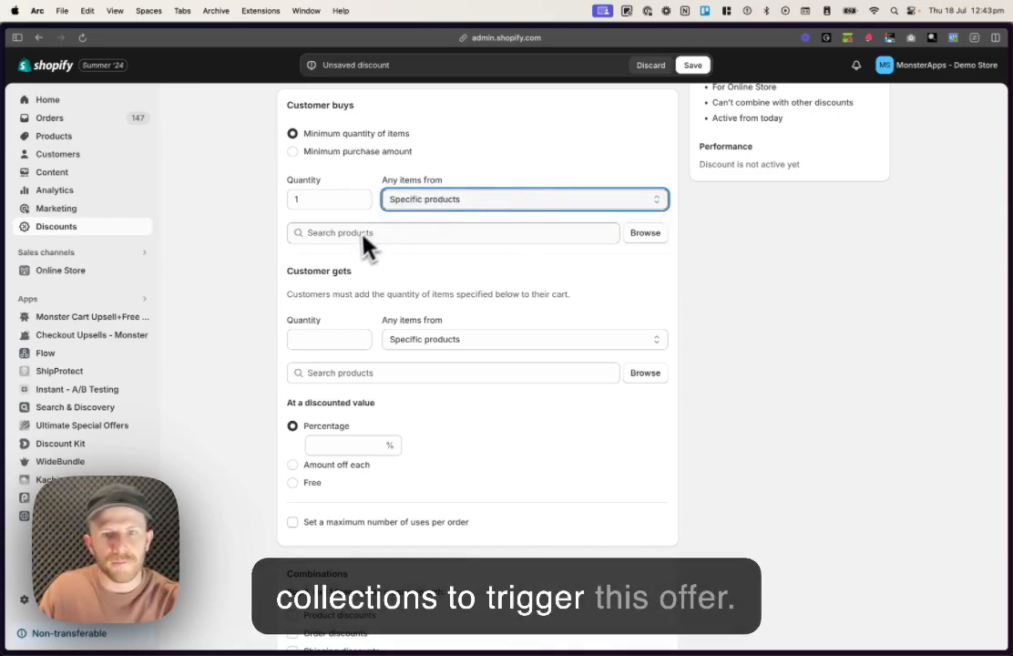
left_click(645, 234)
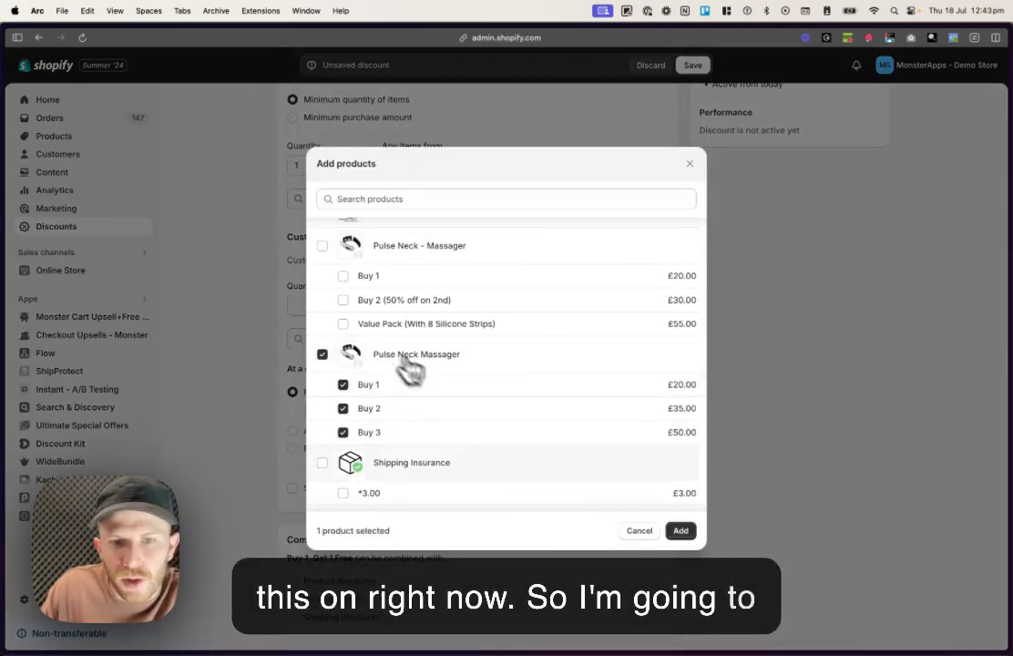
left_click(682, 530)
type("1")
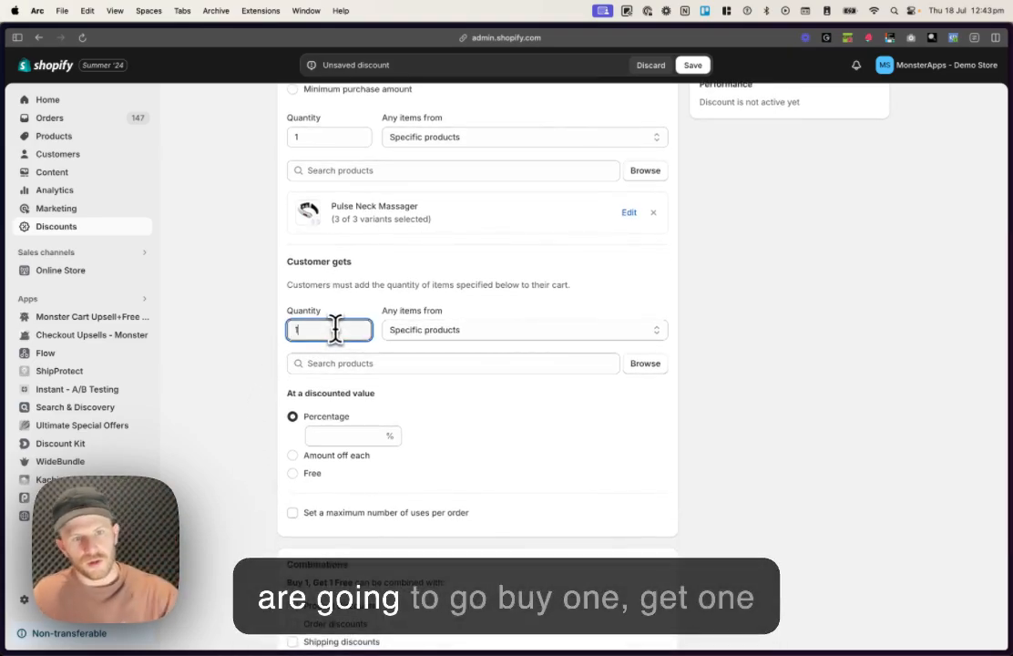
Set Customer gets to Pulse Neck Massager with all its variants
left_click(644, 362)
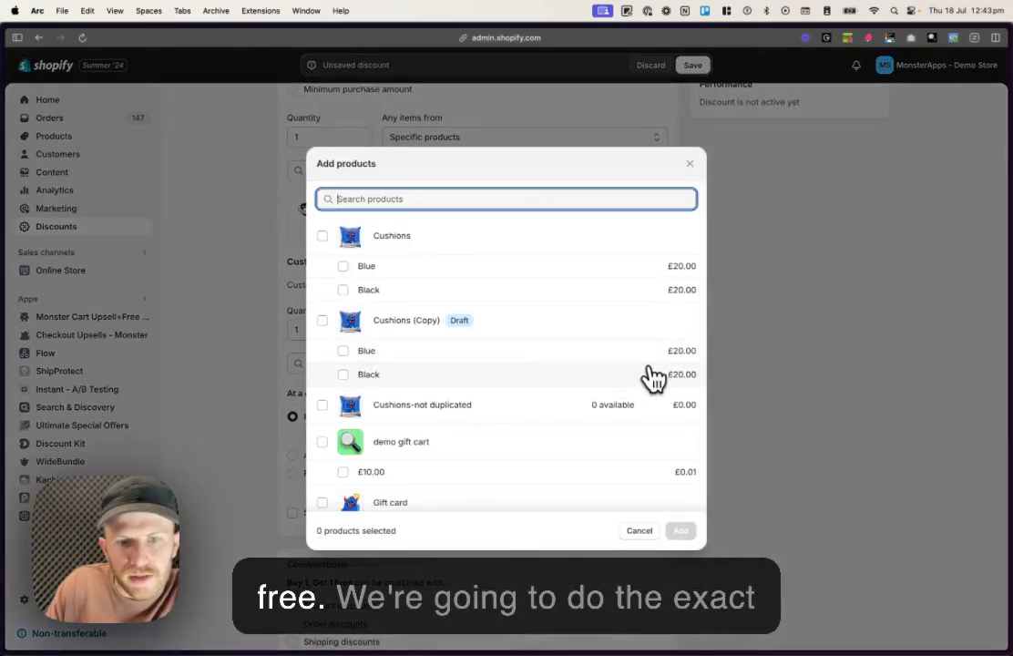
type("pulse")
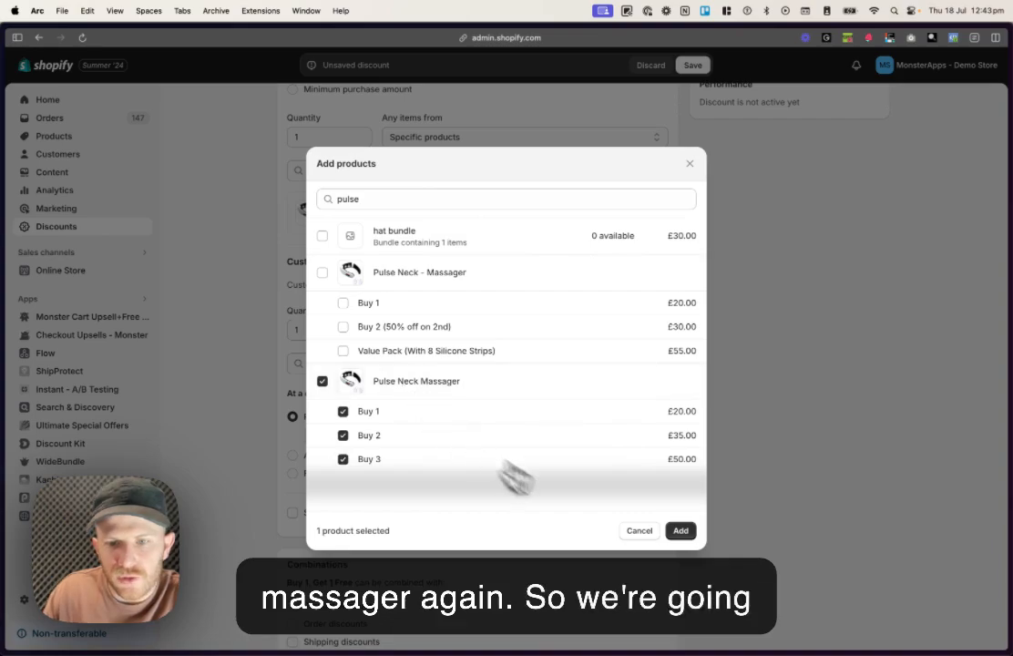
left_click(680, 530)
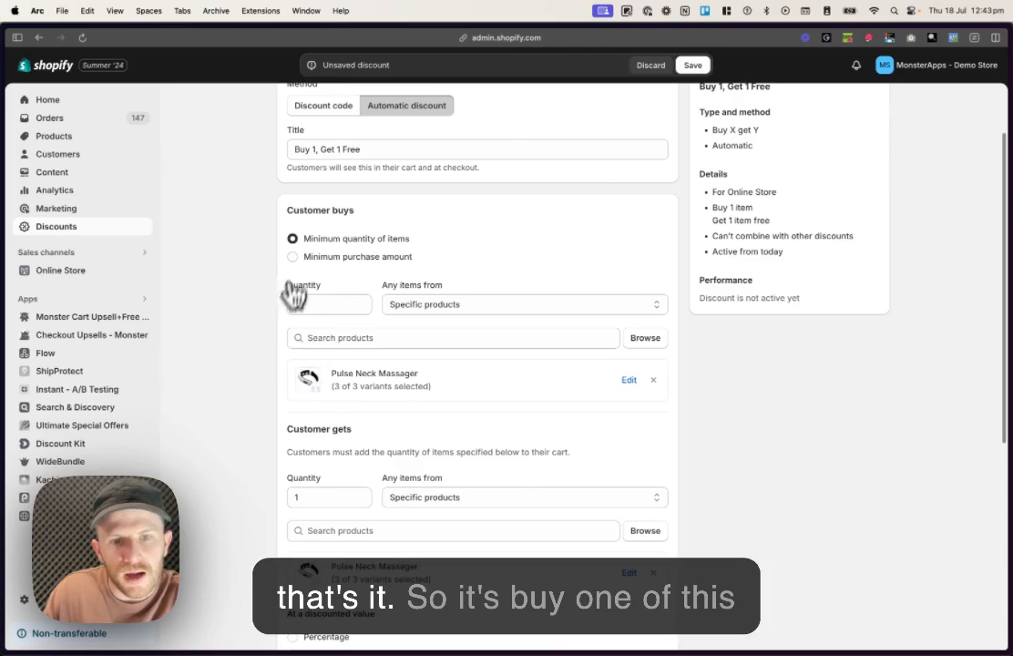
Make the gotten massager free and disallow combining with product, order and shipping discounts
scroll("down", 3)
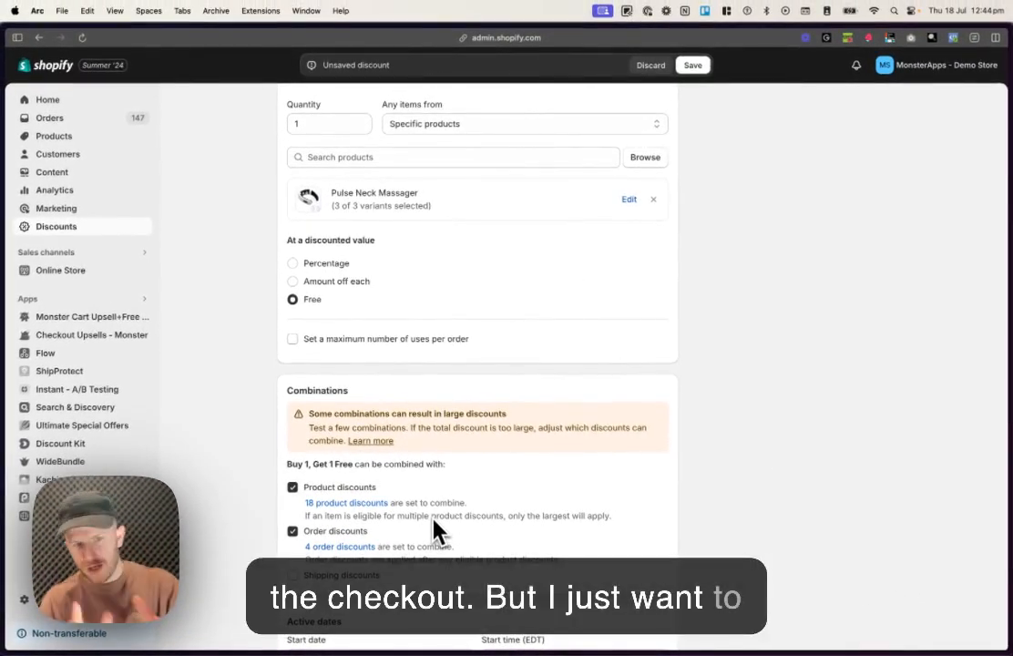
mouse_move(483, 313)
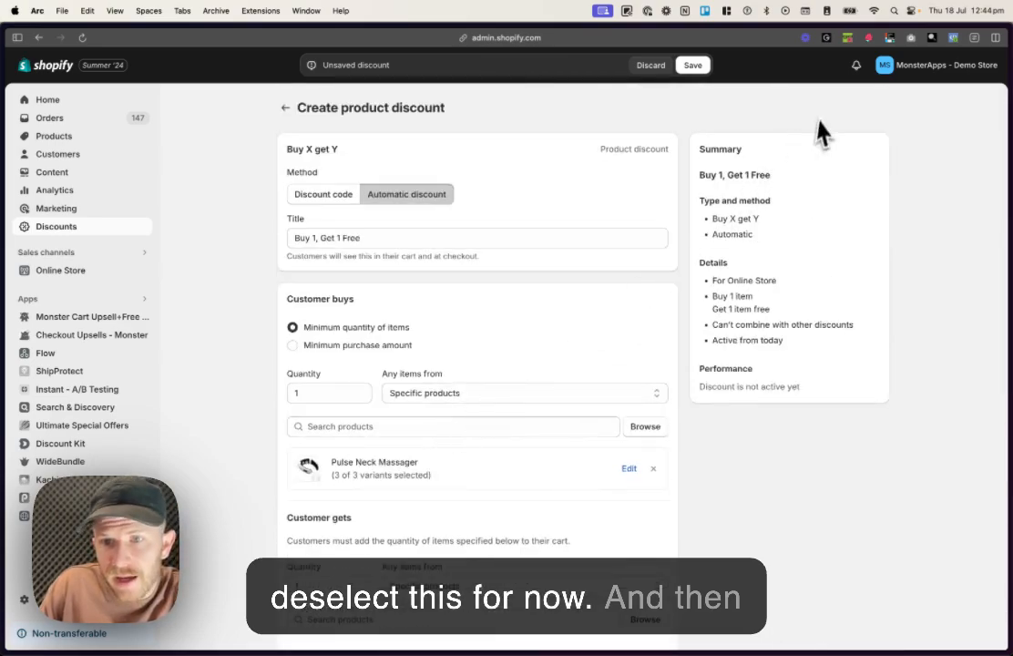
left_click(475, 236)
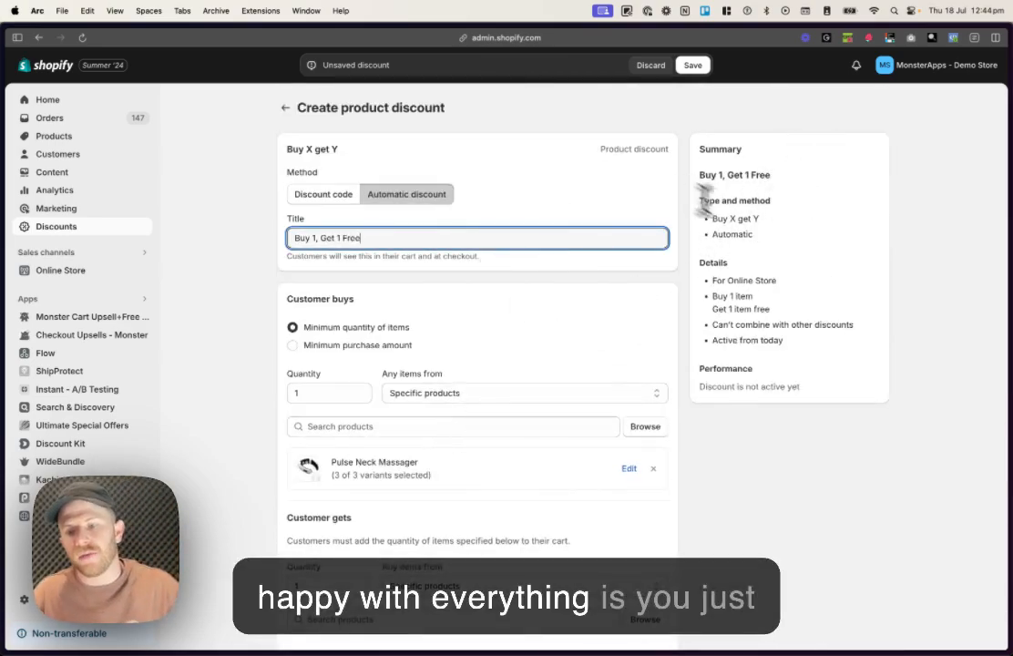
scroll("down", 3)
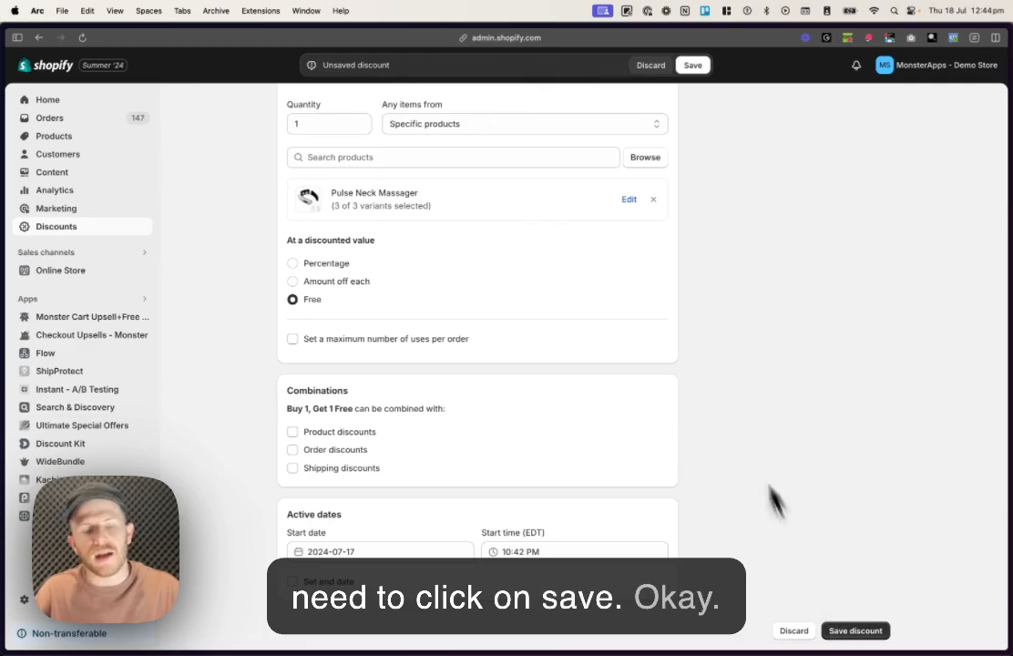
mouse_move(769, 382)
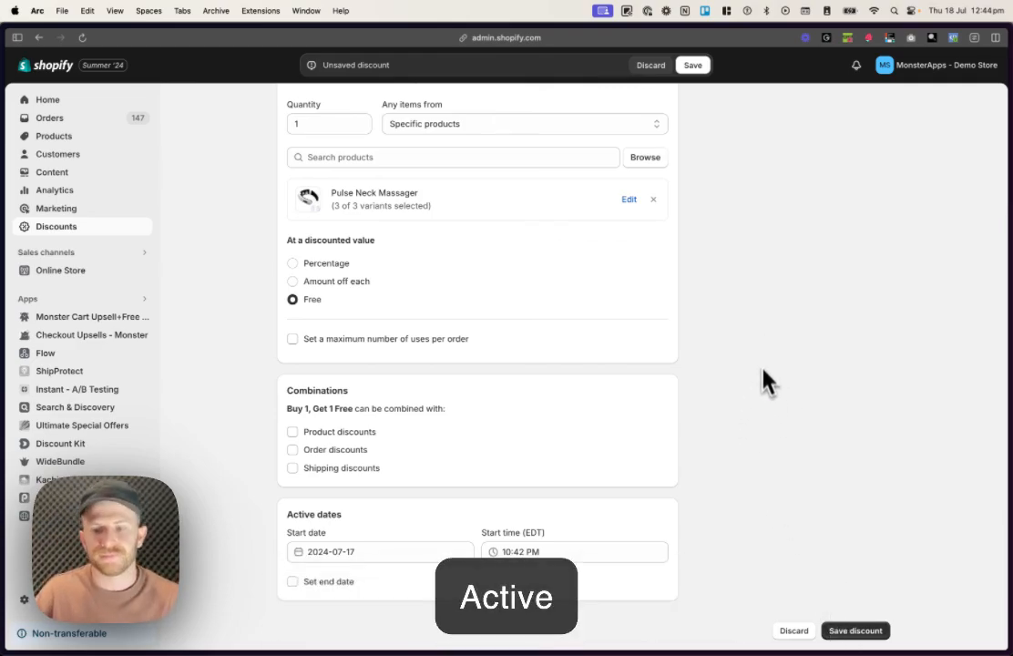
Save the discount and go to Online Store themes, showing Dawn-main's actions menu
left_click(62, 269)
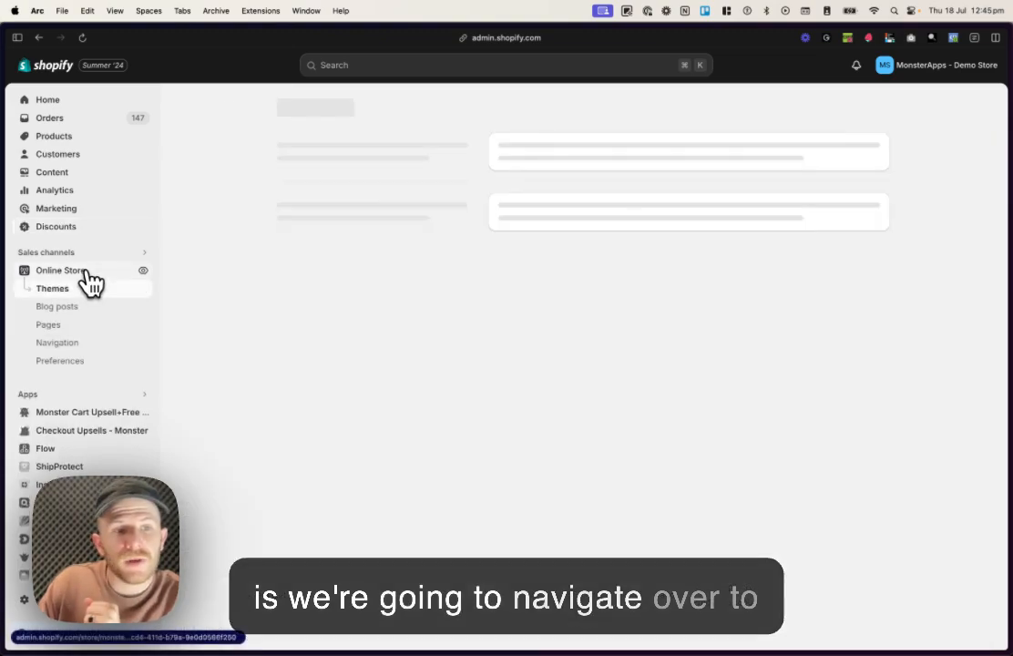
left_click(51, 288)
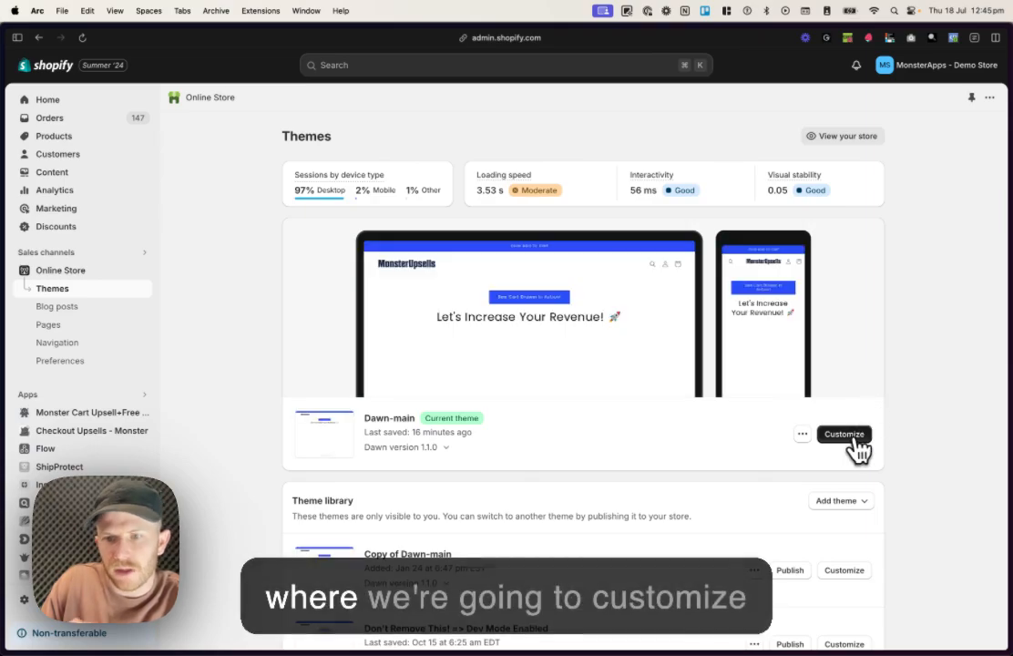
left_click(842, 434)
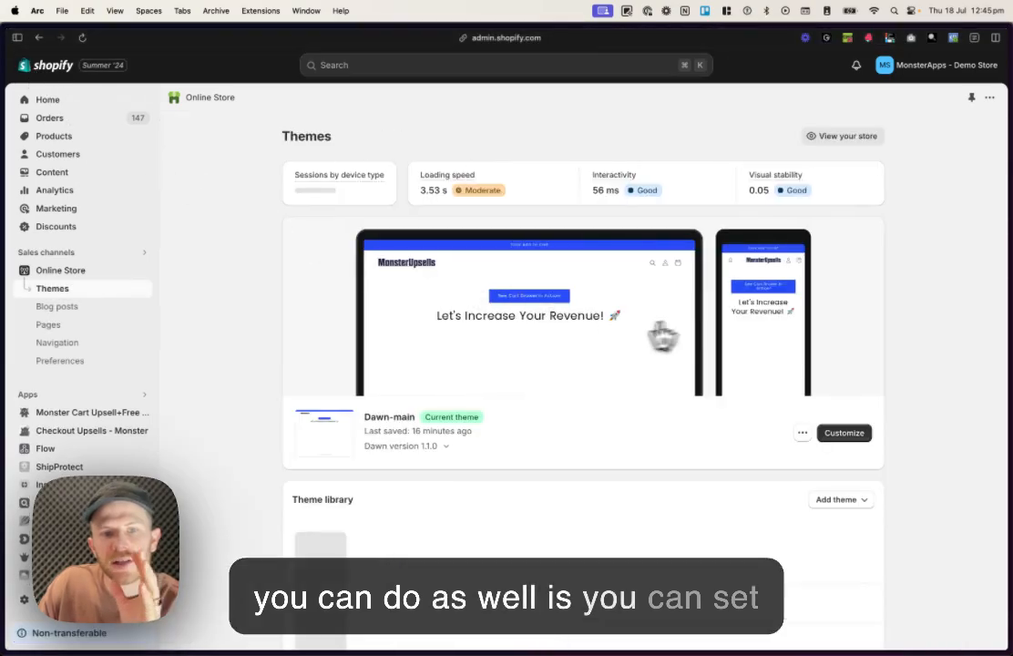
scroll("down", 3)
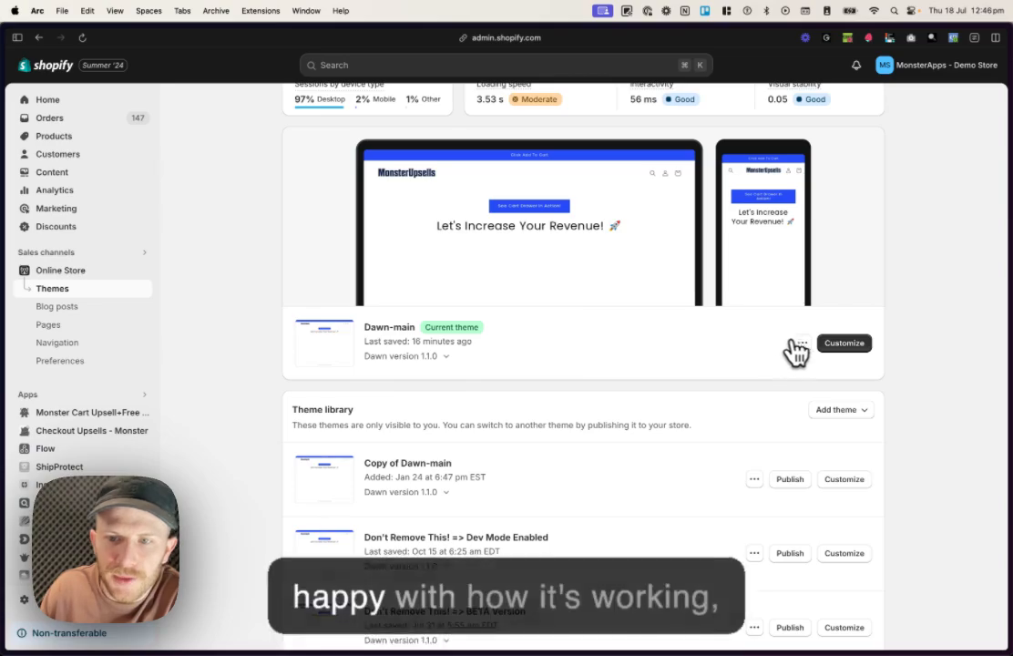
left_click(802, 342)
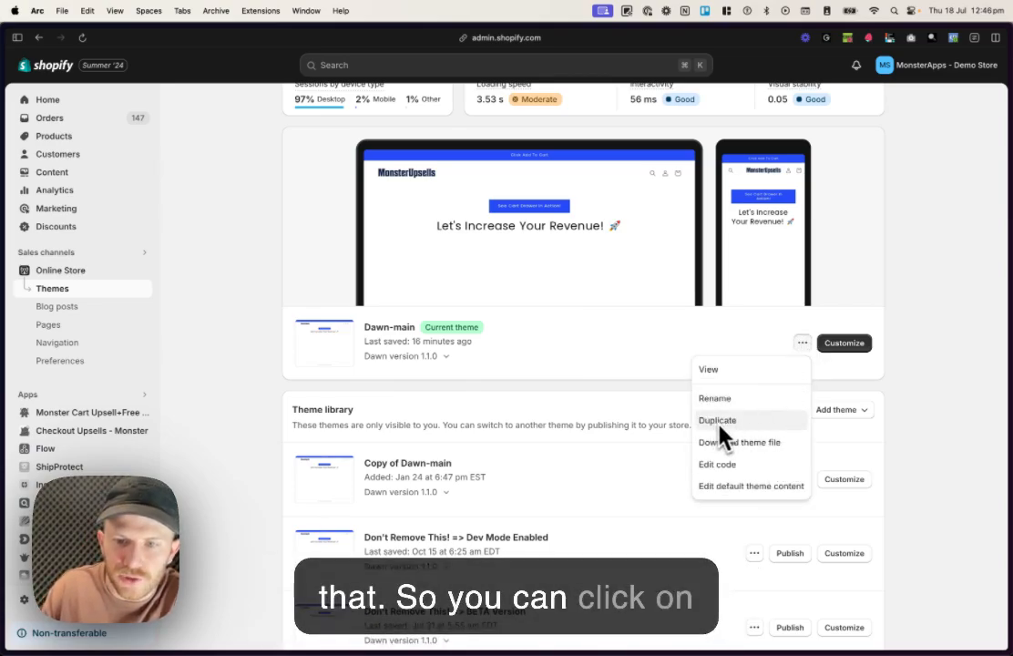
Customize the Dawn-main theme on the Products > Default product template
left_click(801, 343)
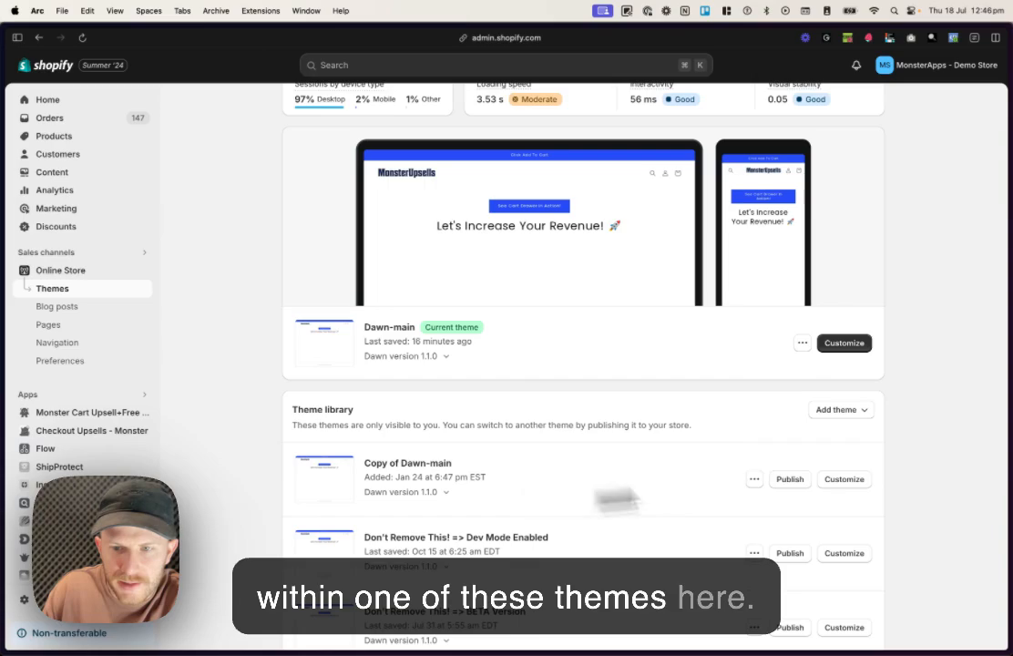
left_click(841, 342)
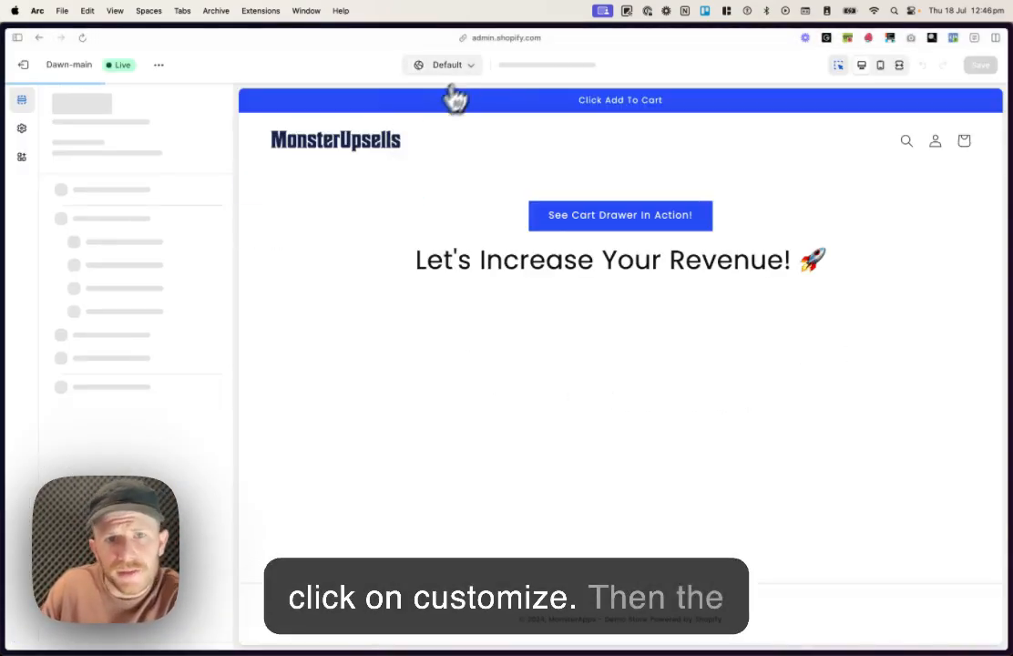
left_click(545, 65)
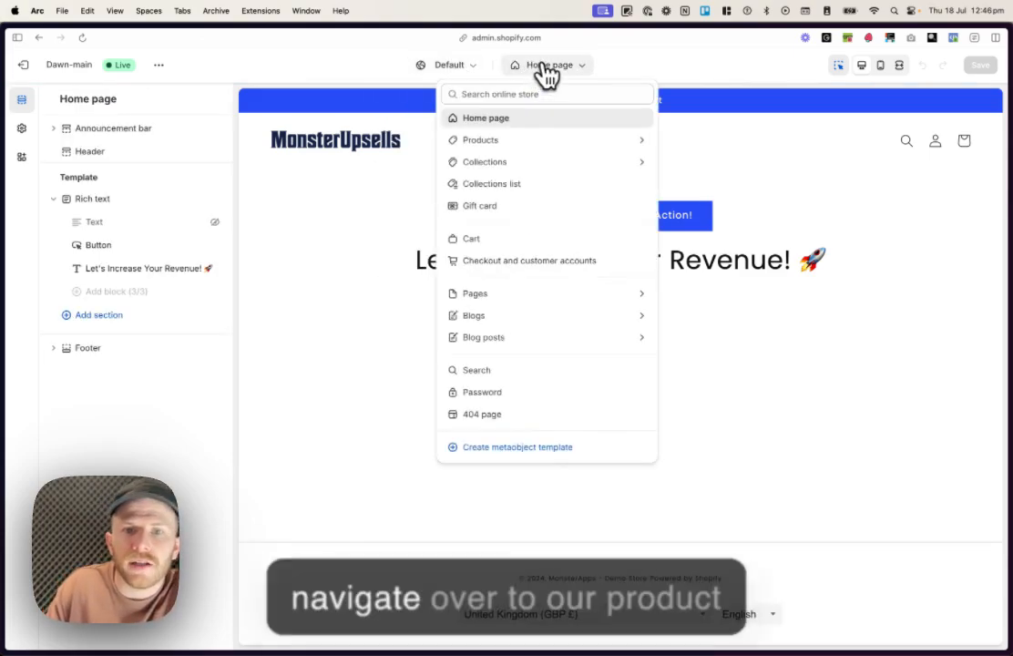
left_click(481, 138)
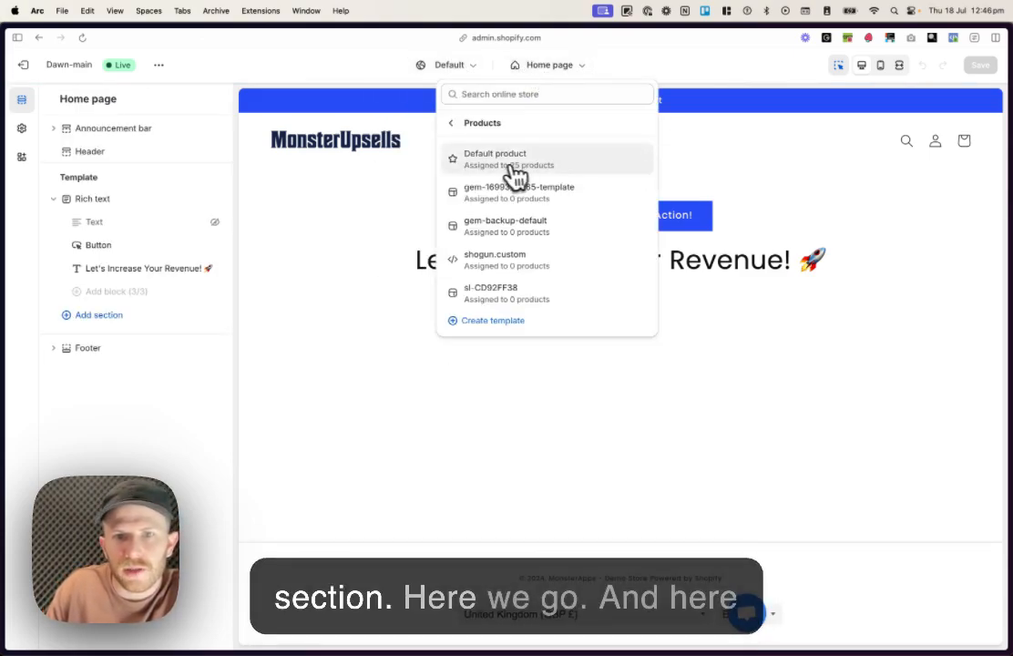
left_click(495, 158)
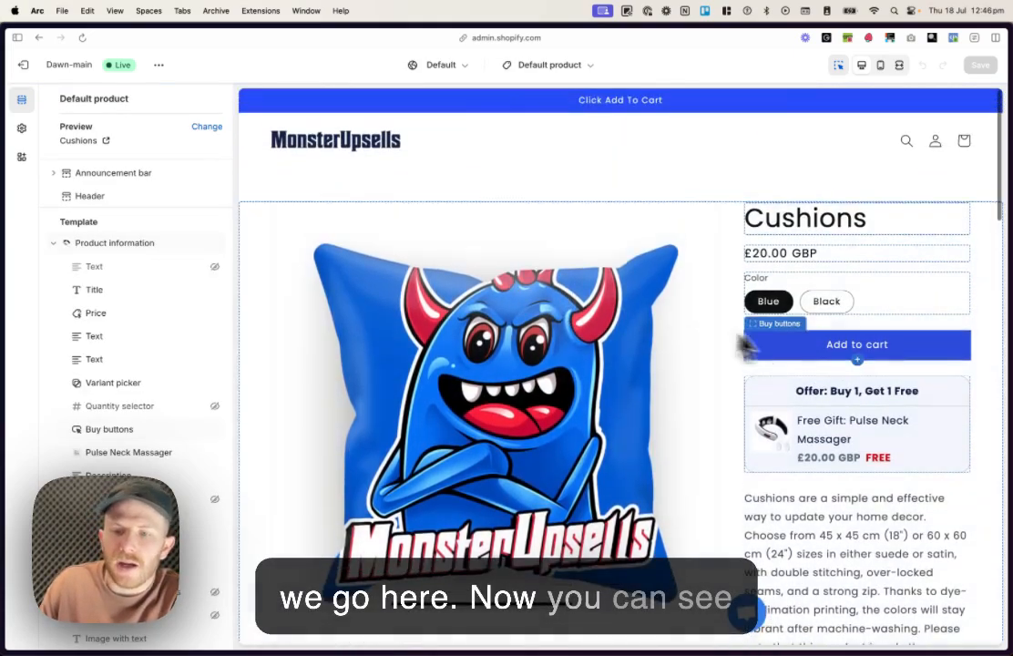
View the existing Buy X Get Y block's settings and return to the block list
left_click(772, 324)
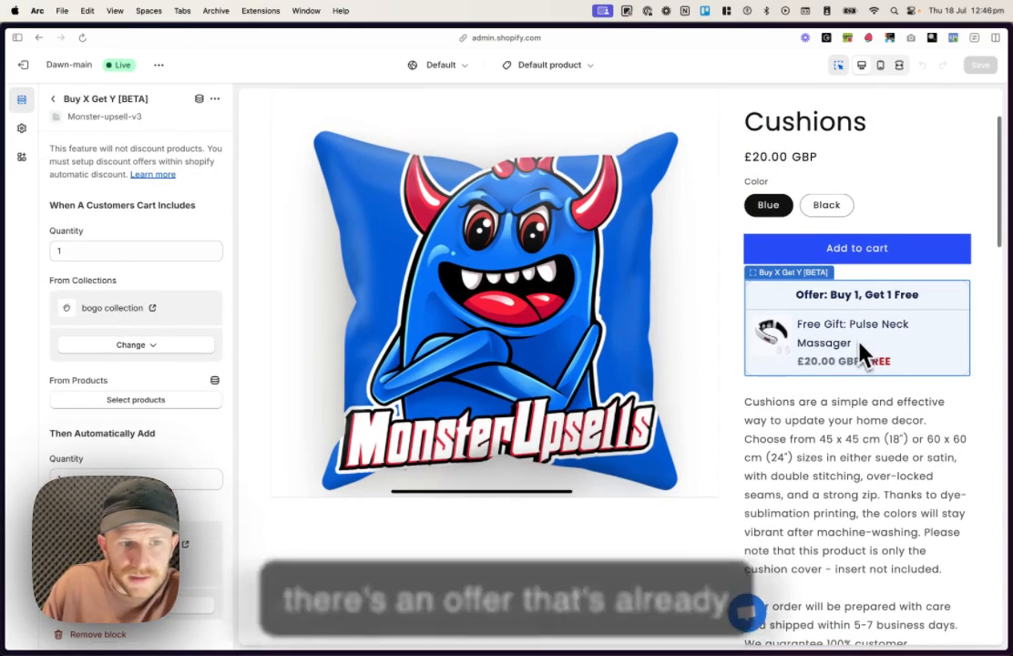
left_click(51, 98)
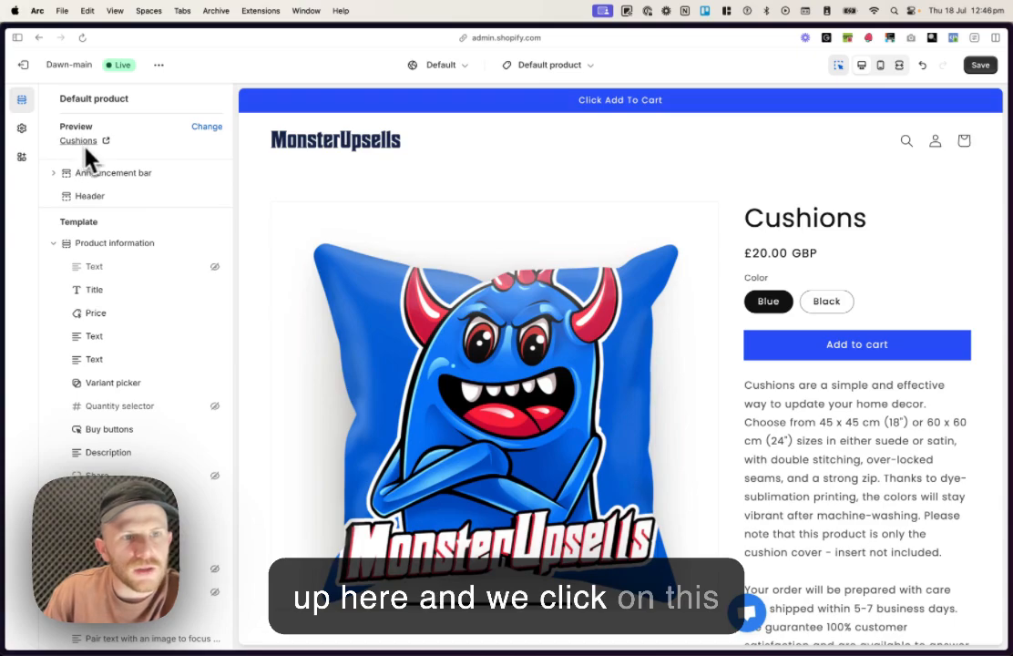
Preview the template with Pulse Neck Massager and list the blocks addable under Product information
left_click(208, 128)
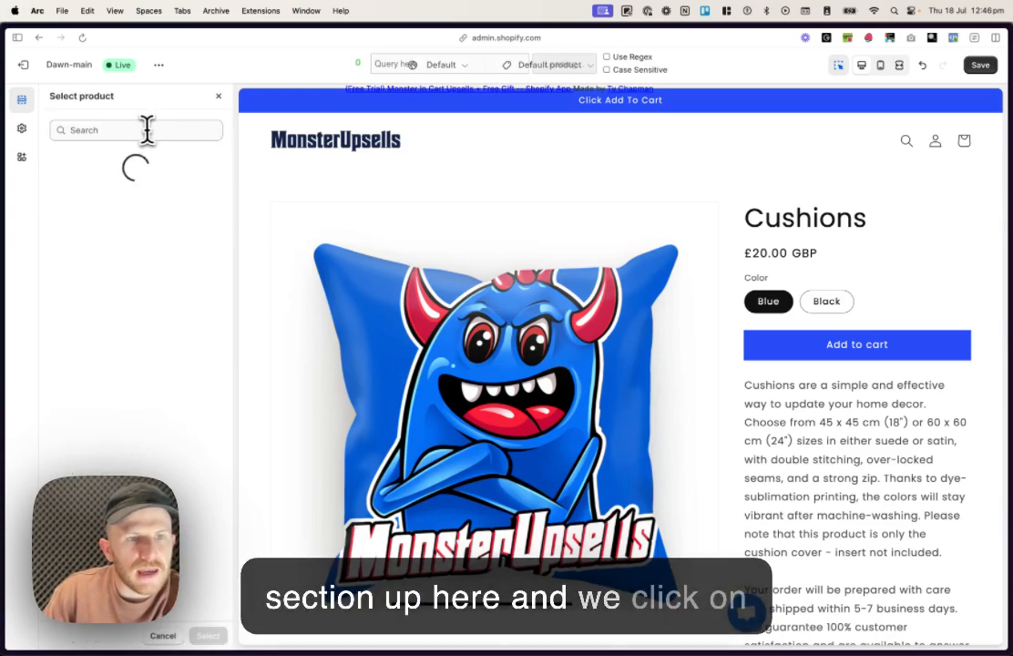
type("pulse")
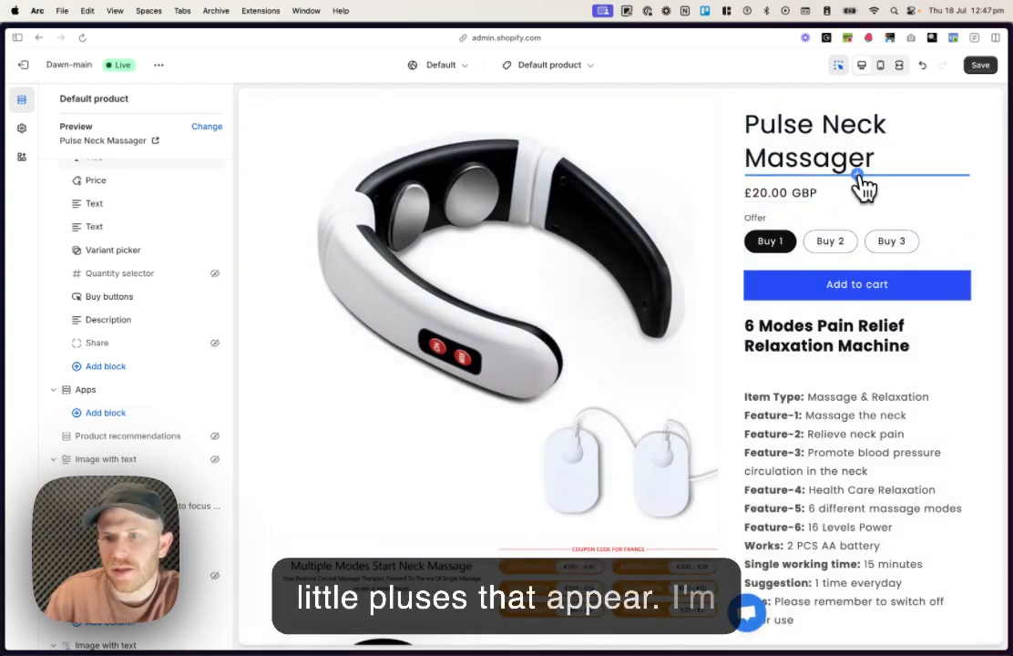
left_click(110, 365)
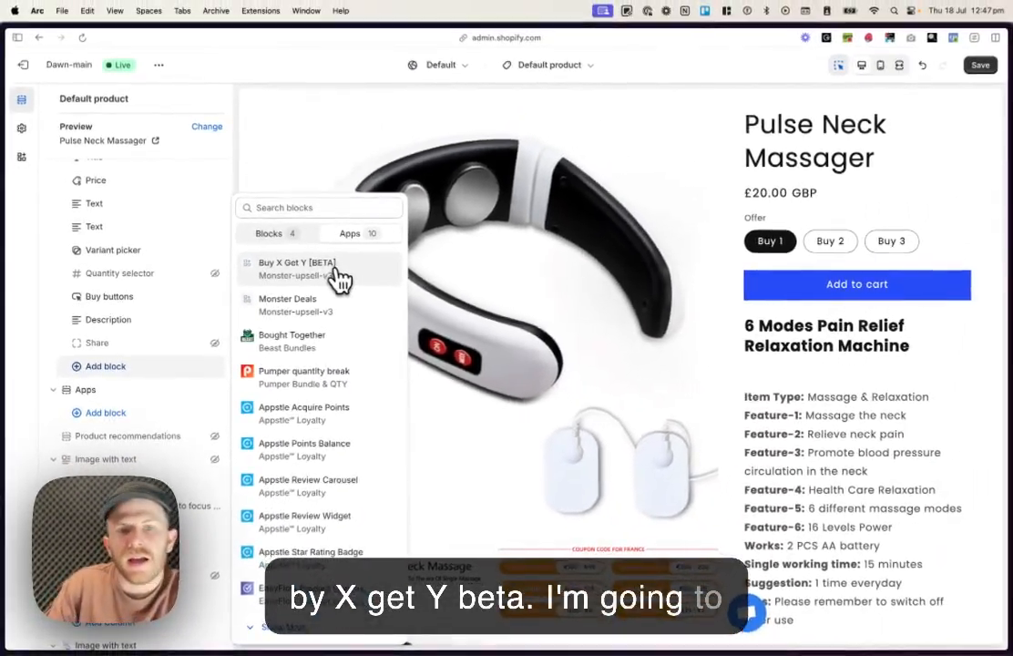
Add the Buy X Get Y [BETA] block and set its trigger cart quantity to 1
left_click(295, 268)
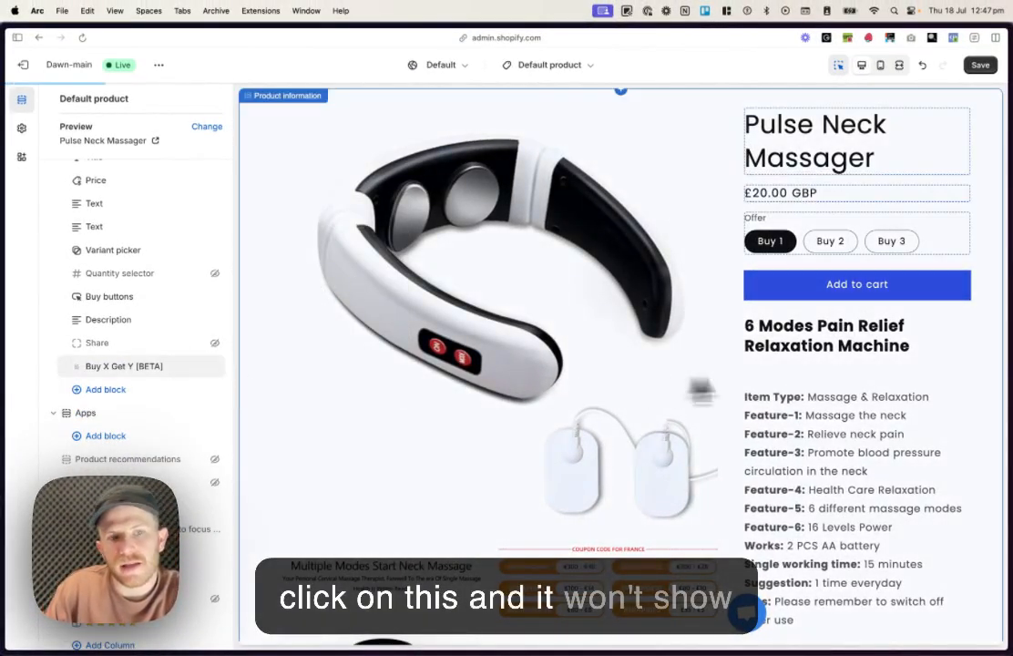
scroll("down", 3)
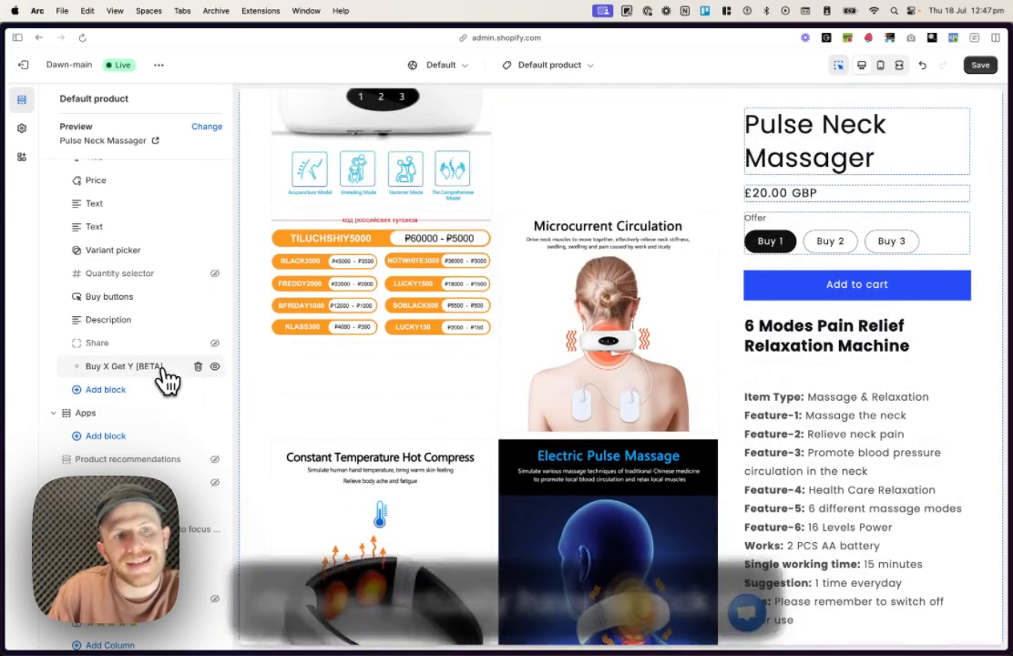
left_click(121, 365)
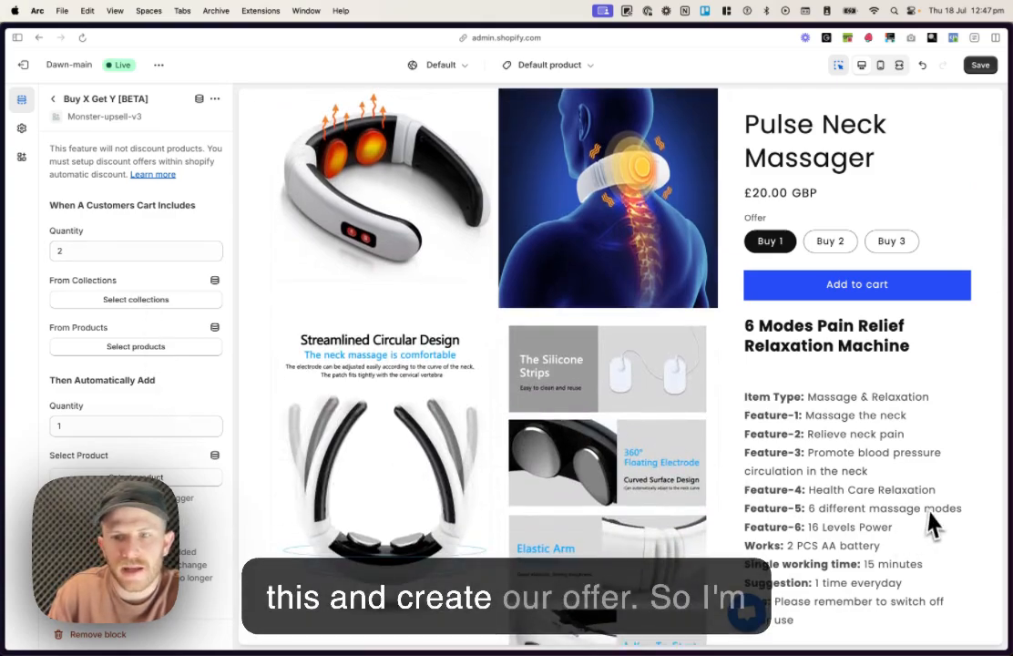
left_click(134, 252)
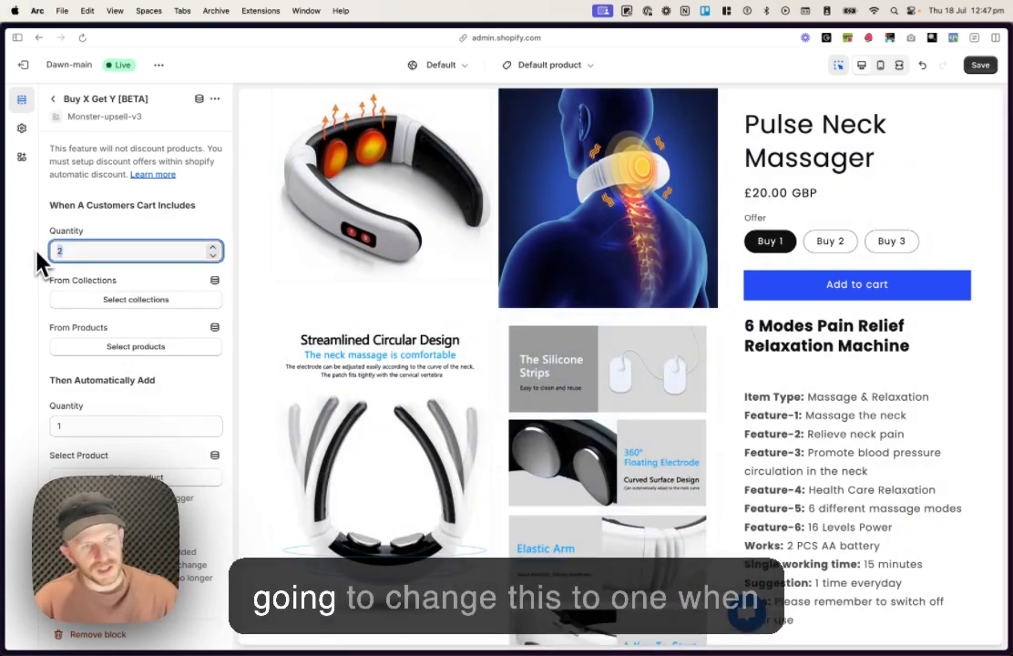
type("1")
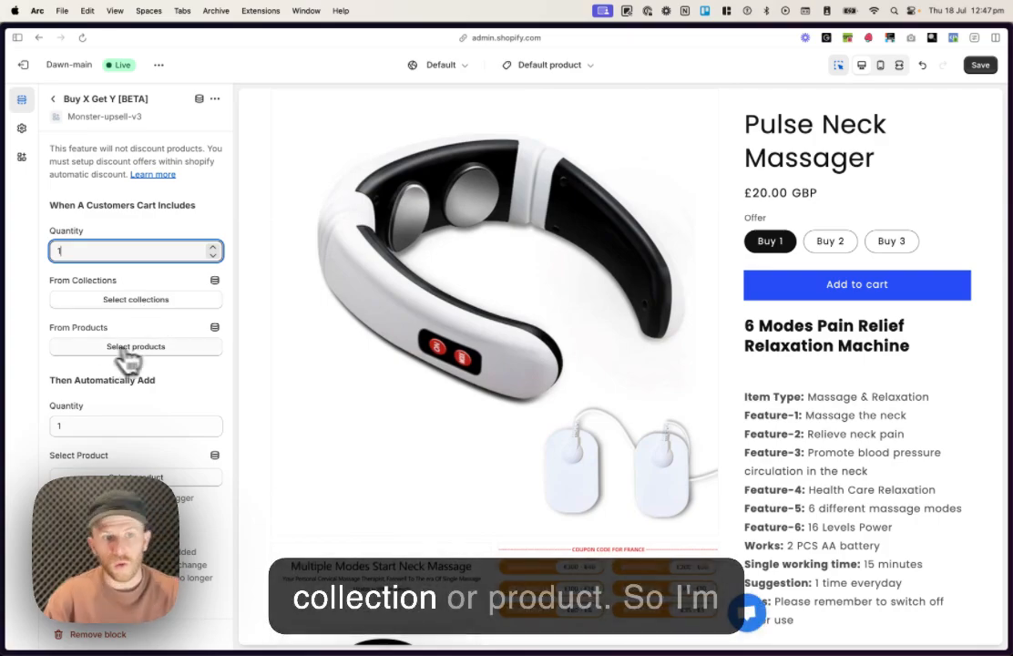
Select Pulse Neck Massager as the product that triggers the offer
left_click(135, 346)
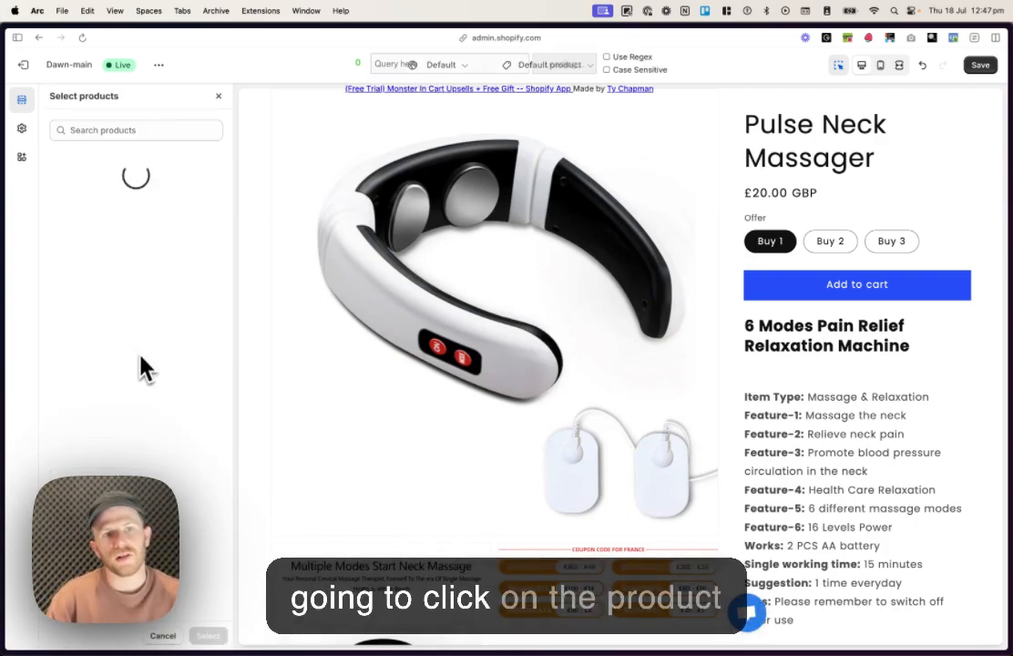
type("pulse")
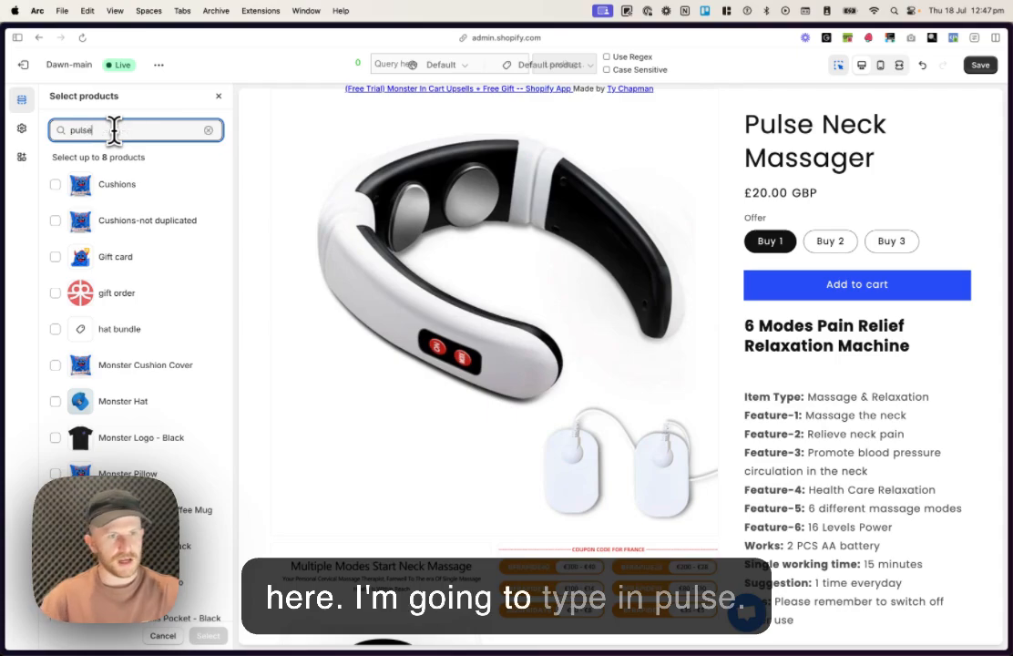
left_click(55, 255)
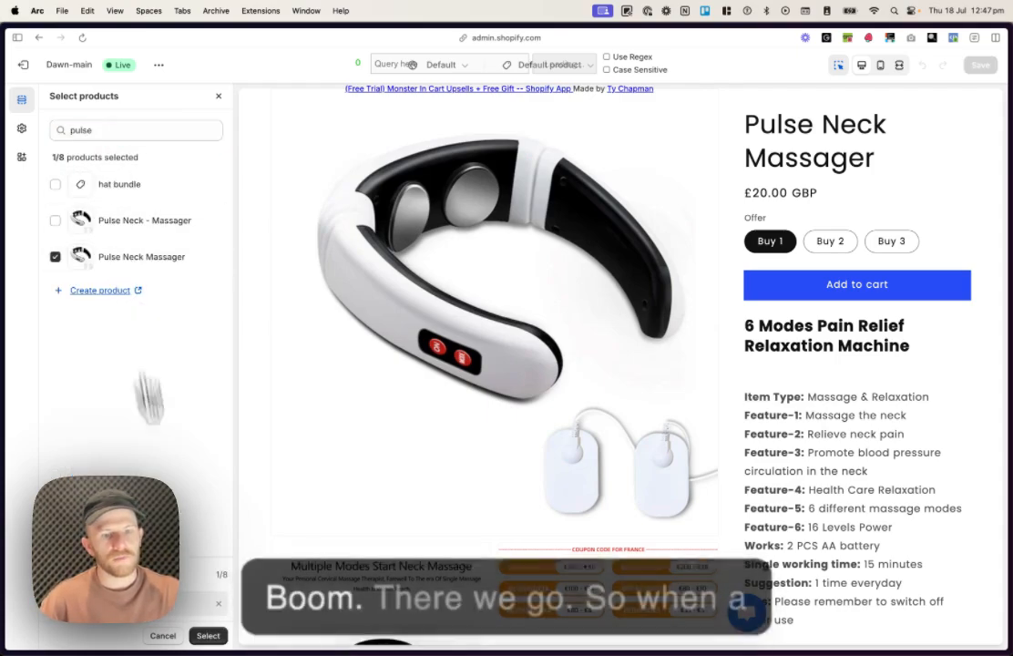
left_click(208, 634)
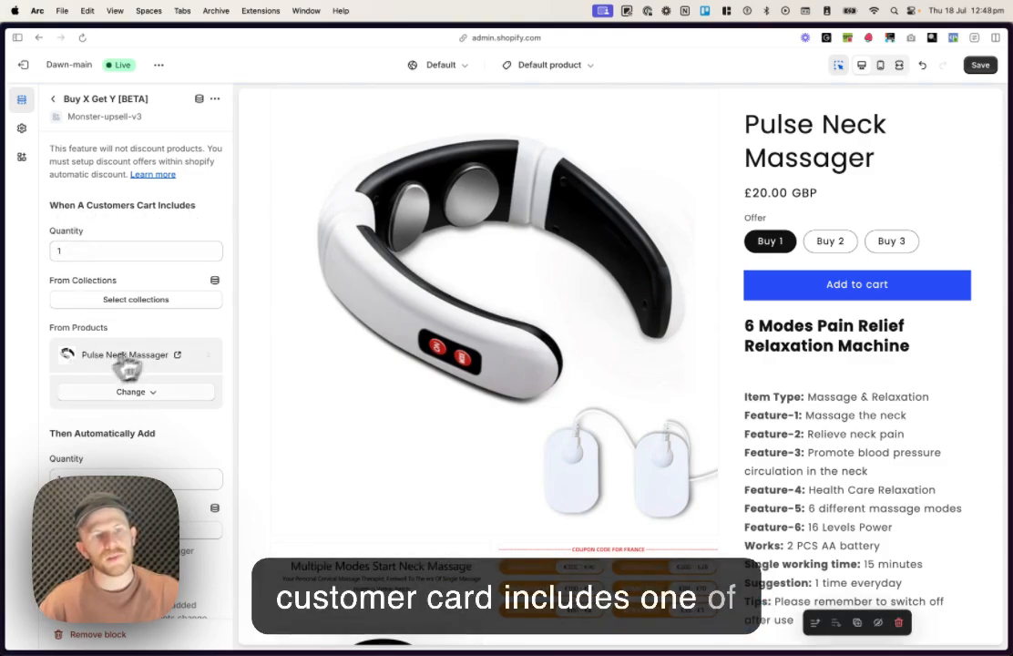
Select Pulse Neck Massager as the free product automatically added to the cart
scroll("down", 3)
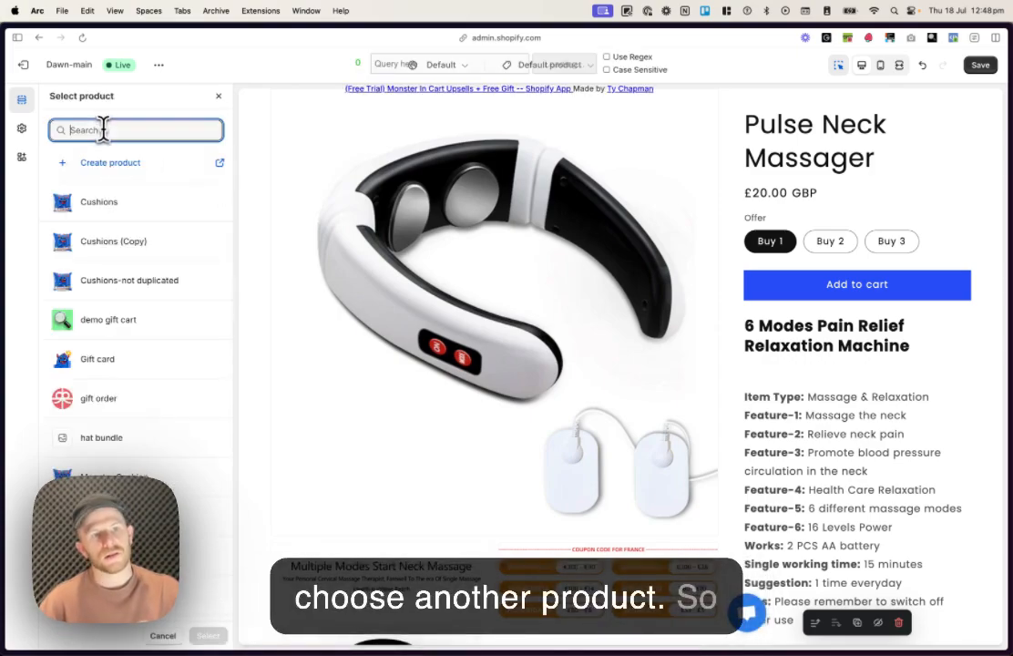
type("pulse")
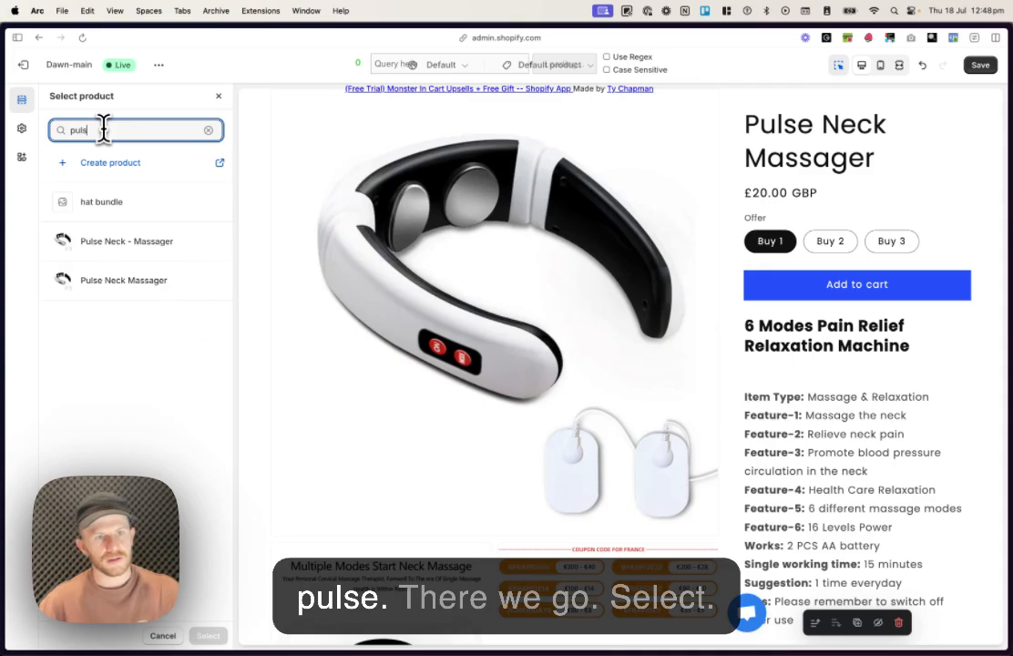
left_click(124, 281)
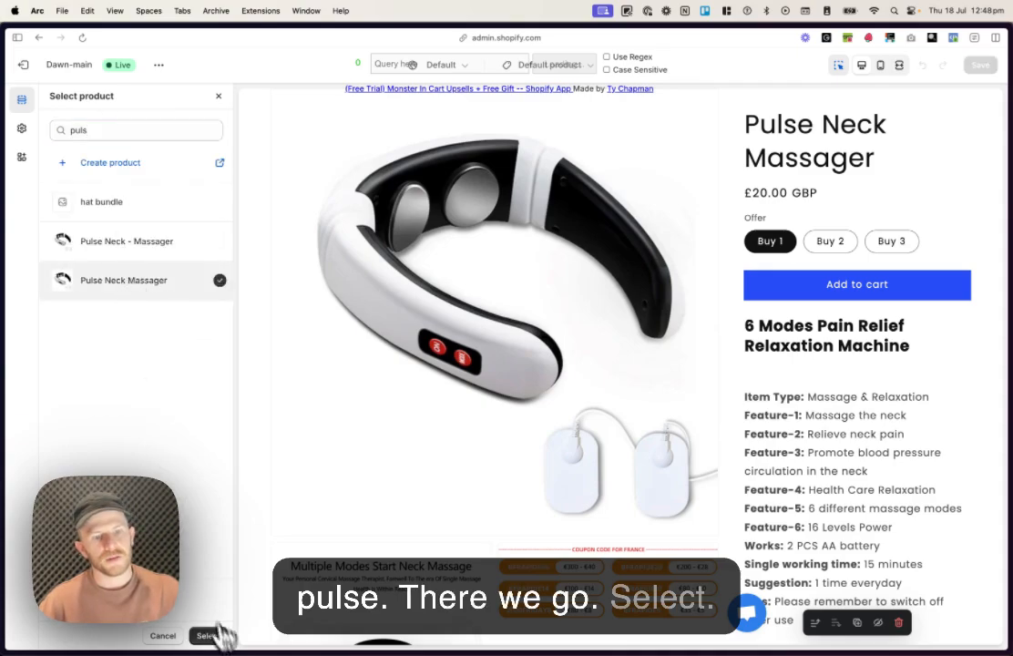
left_click(207, 634)
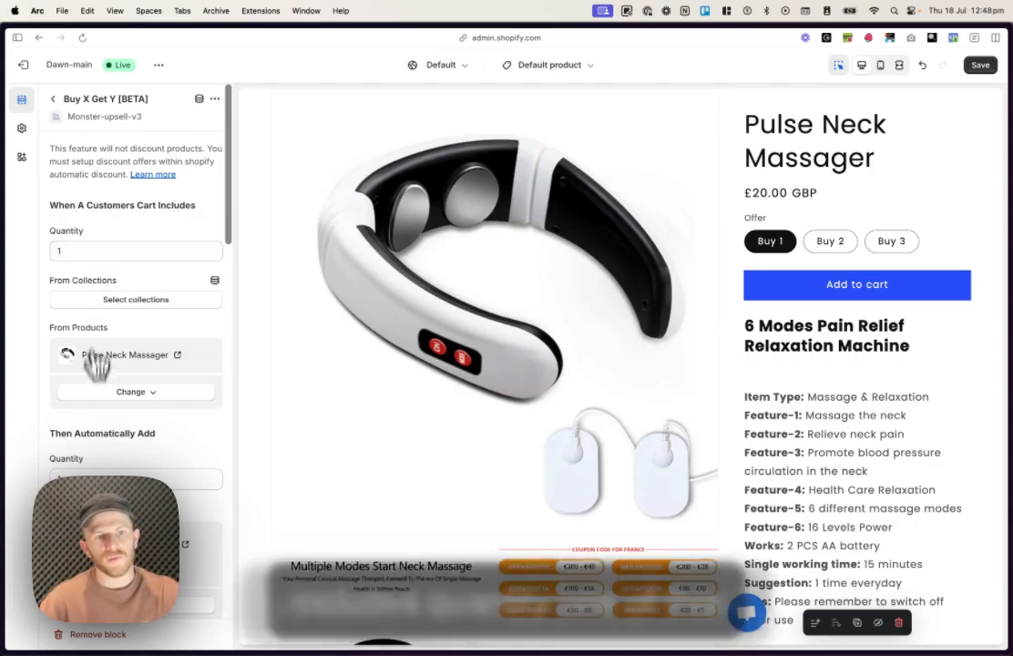
scroll("down", 3)
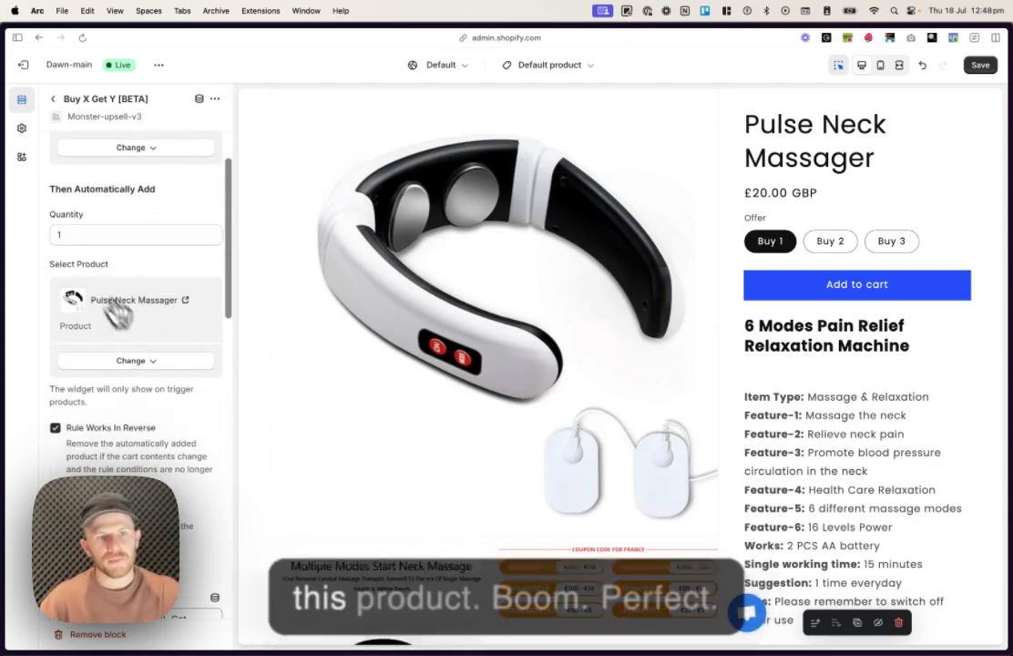
scroll("down", 3)
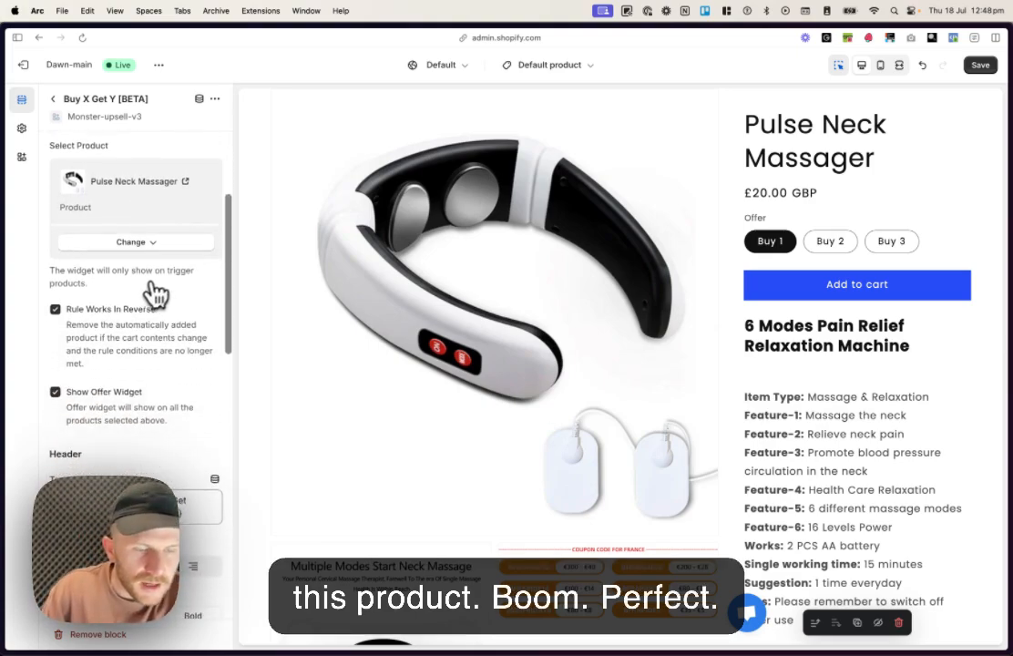
scroll("down", 3)
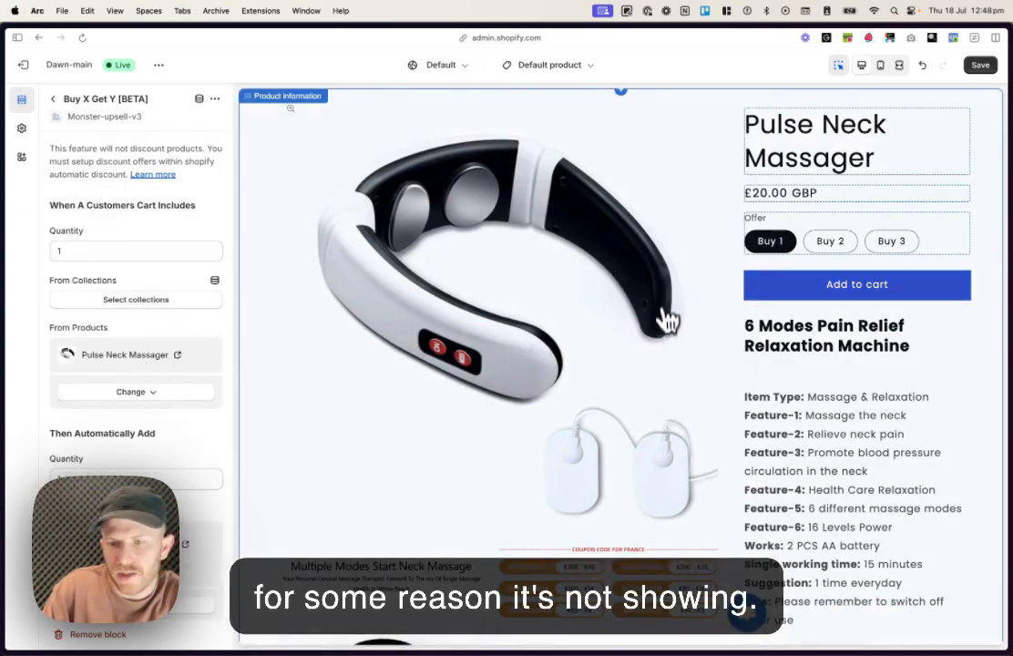
Place the offer widget block directly below the Buy buttons in the product preview
scroll("down", 3)
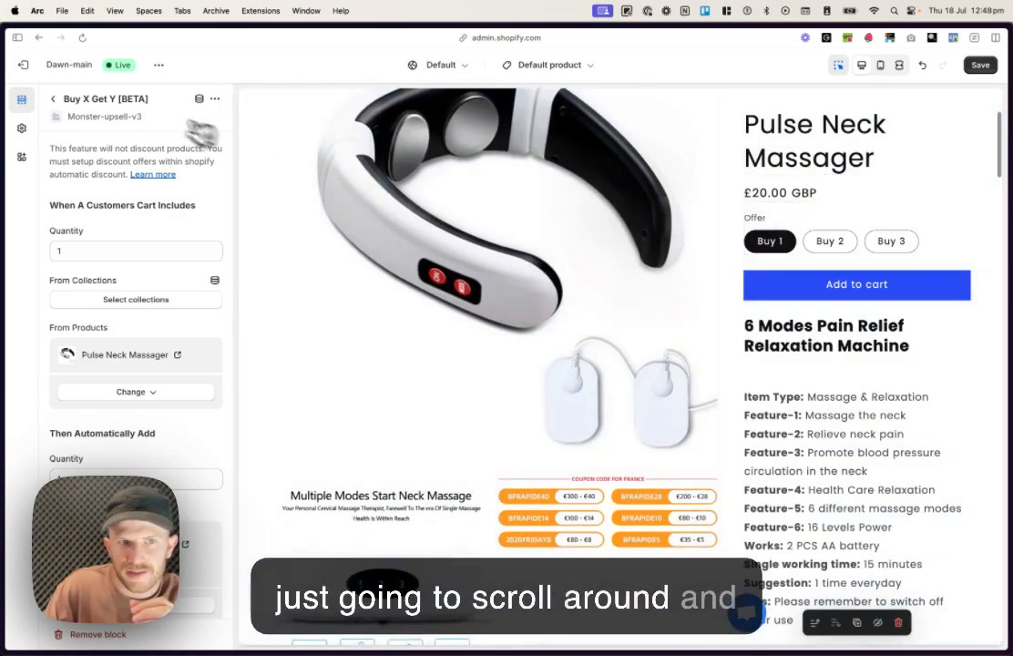
scroll("down", 3)
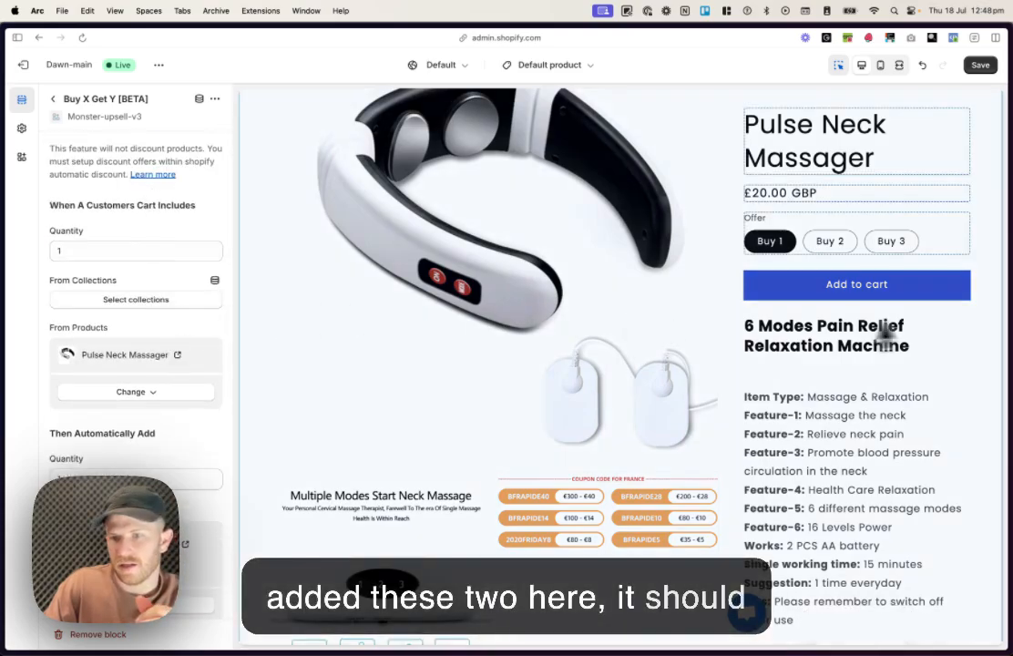
scroll("down", 3)
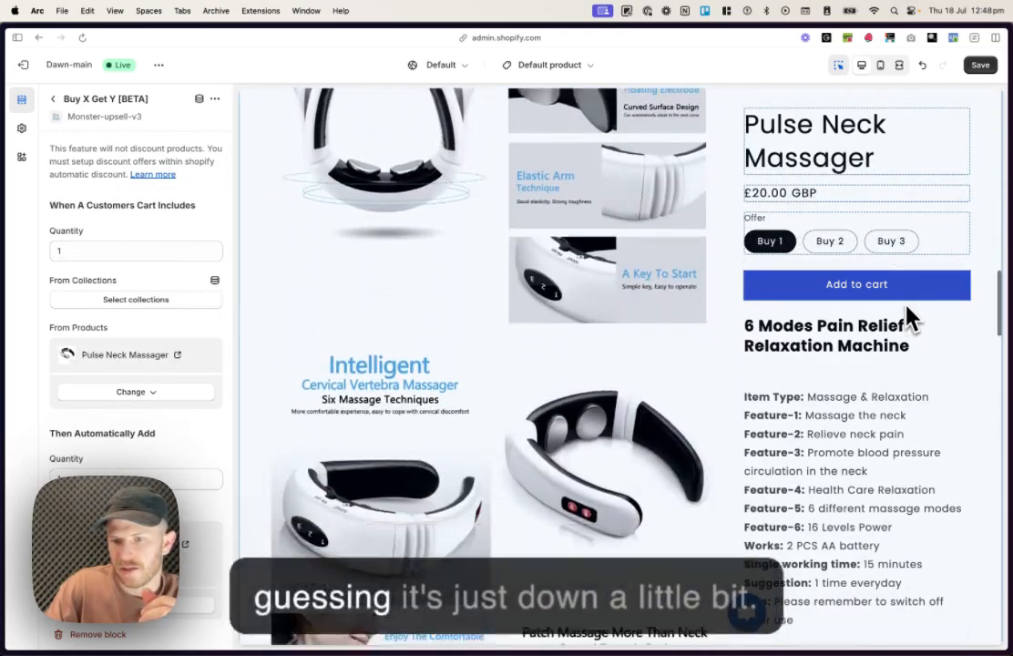
scroll("down", 3)
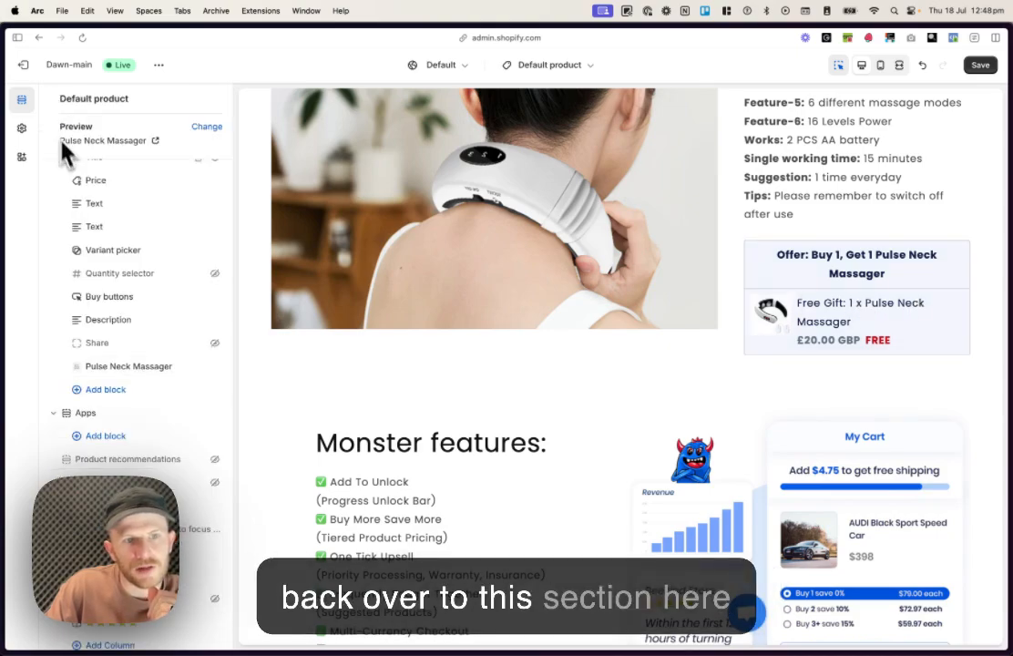
left_click(129, 364)
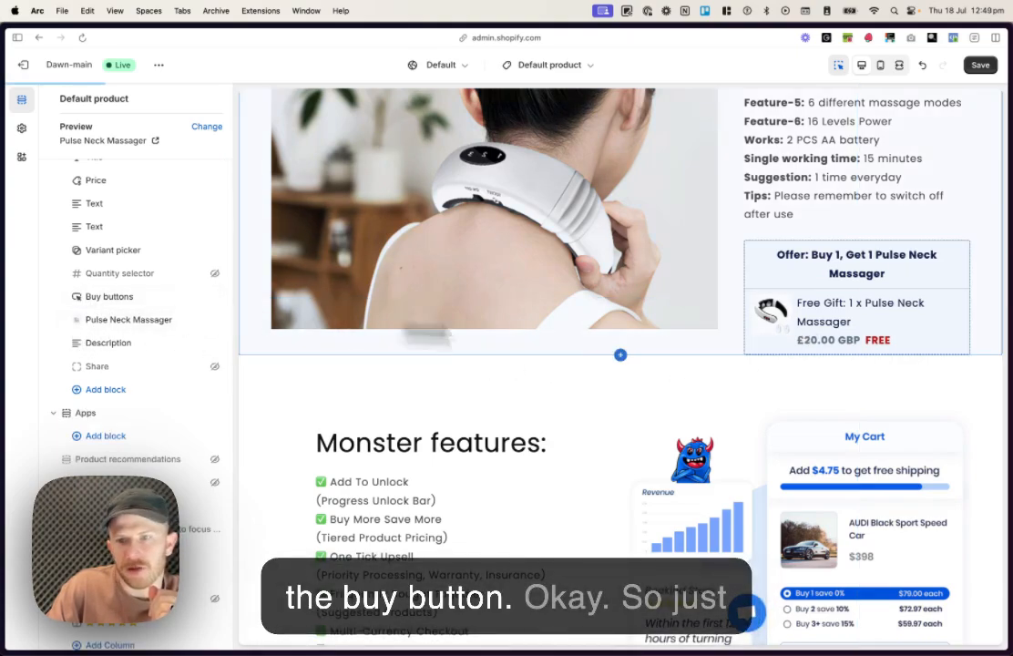
scroll("up", 3)
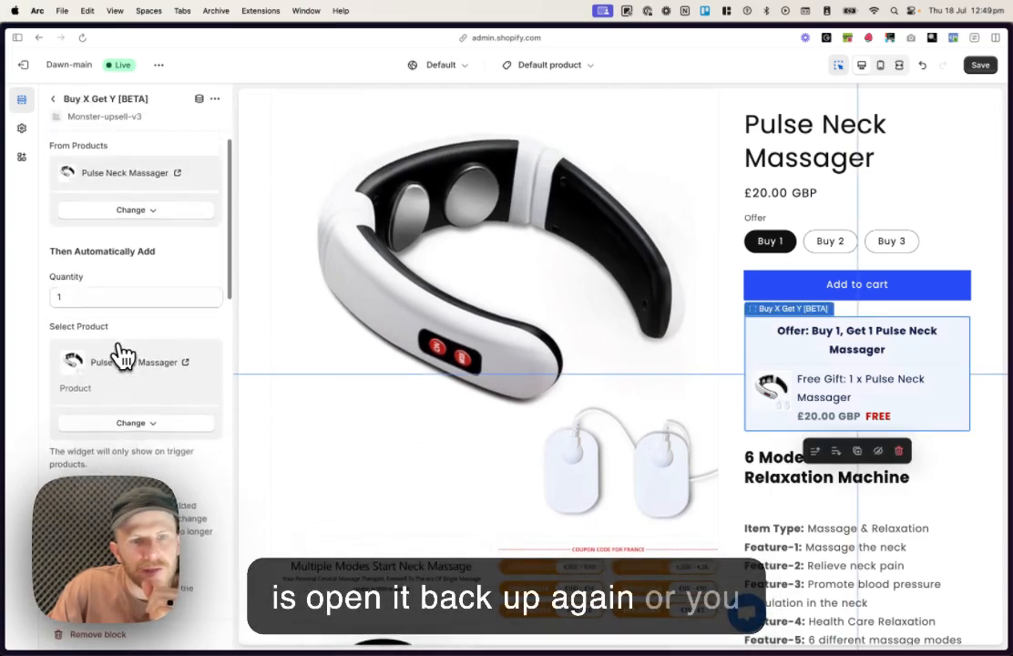
Set the offer box border radius to 20 px under General and review the rounded corners
scroll("down", 3)
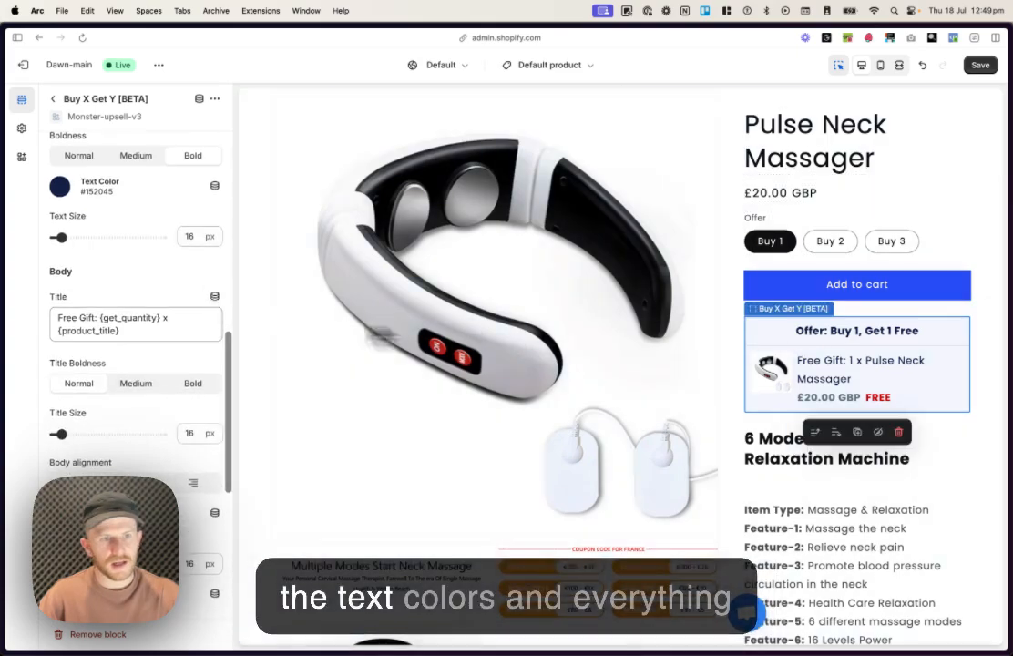
scroll("down", 3)
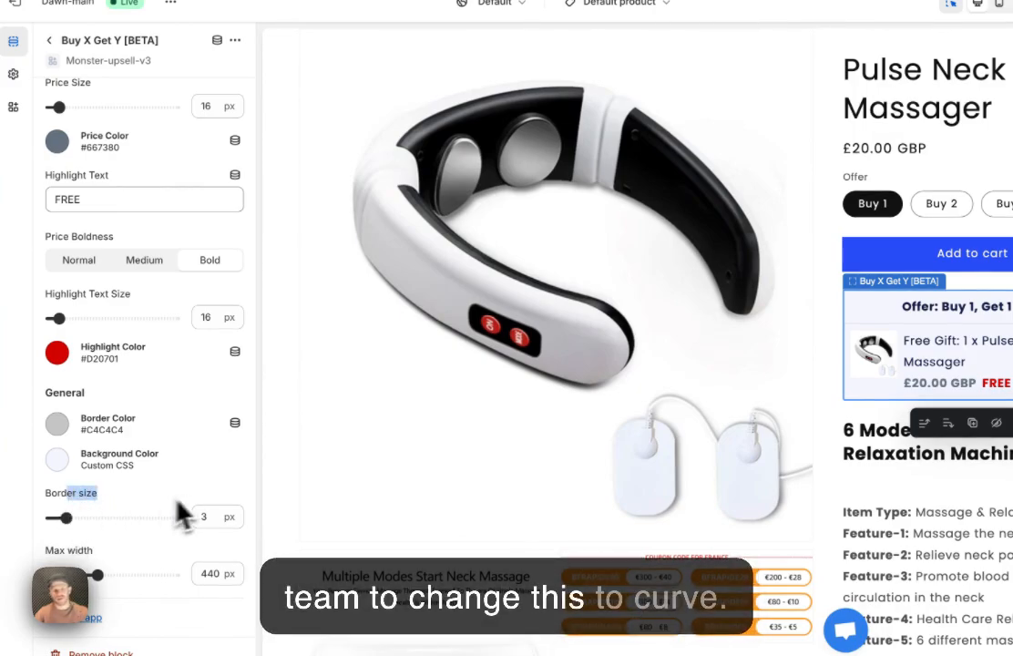
left_click_drag(62, 518, 83, 517)
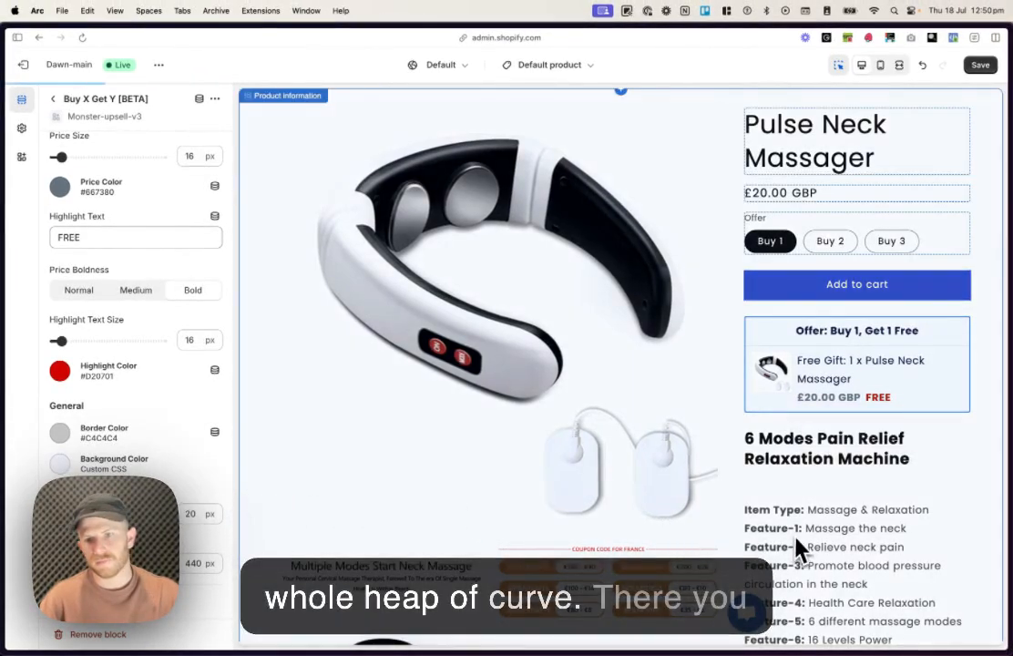
left_click(53, 98)
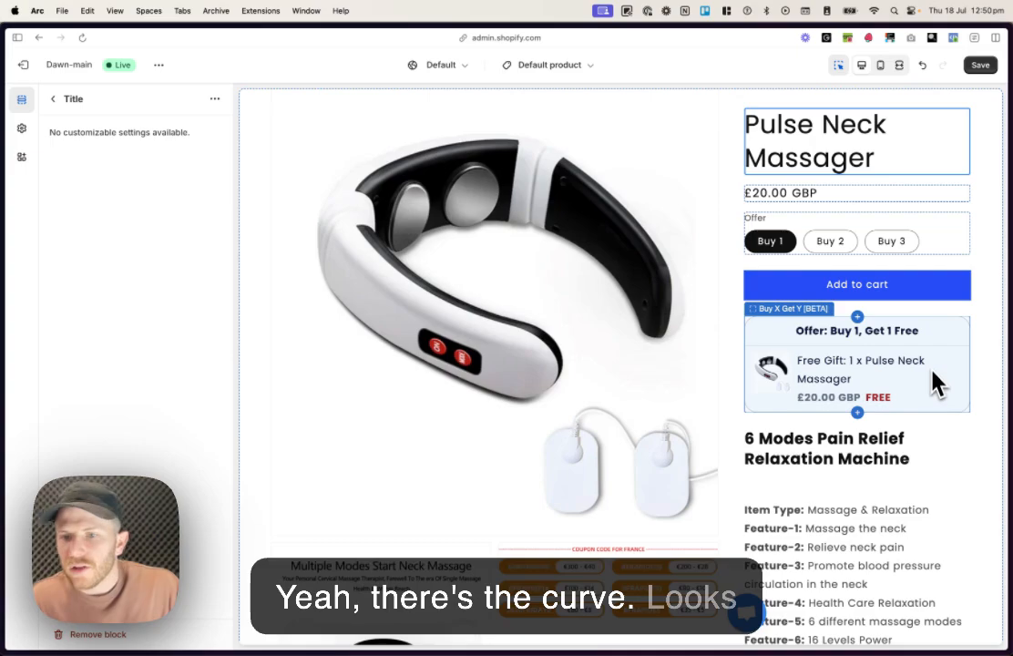
left_click(856, 364)
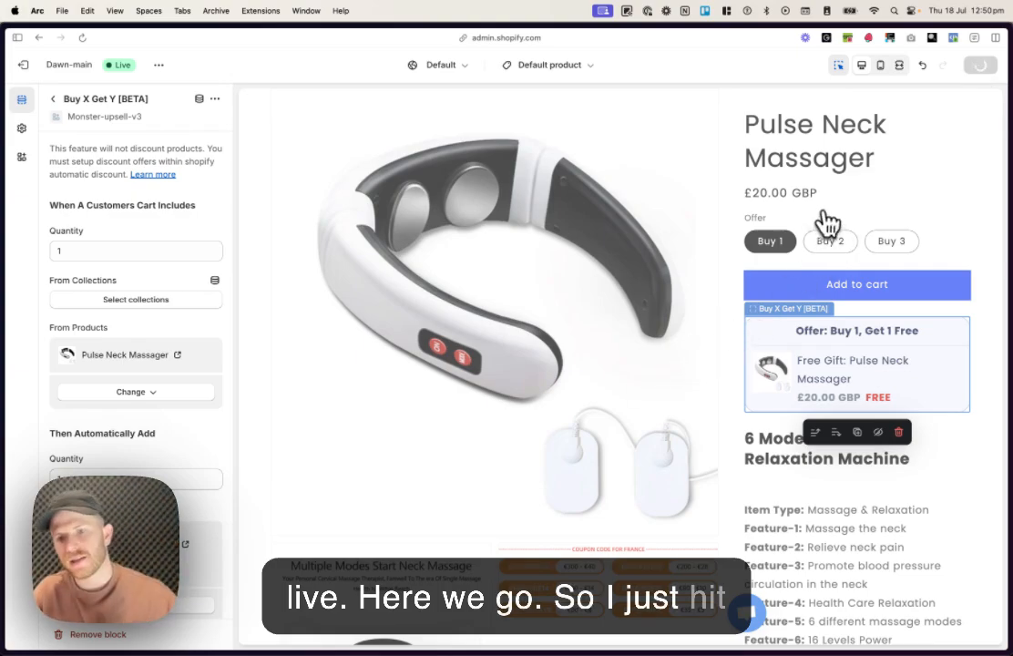
Change the preview product to MonsterUpsells Logo
left_click(980, 66)
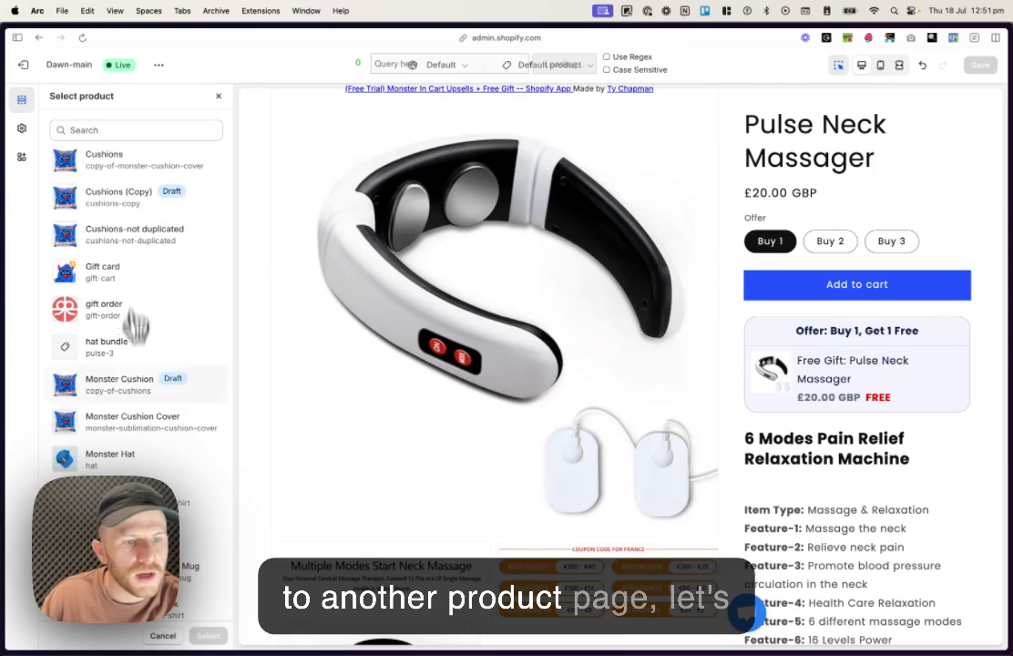
scroll("down", 3)
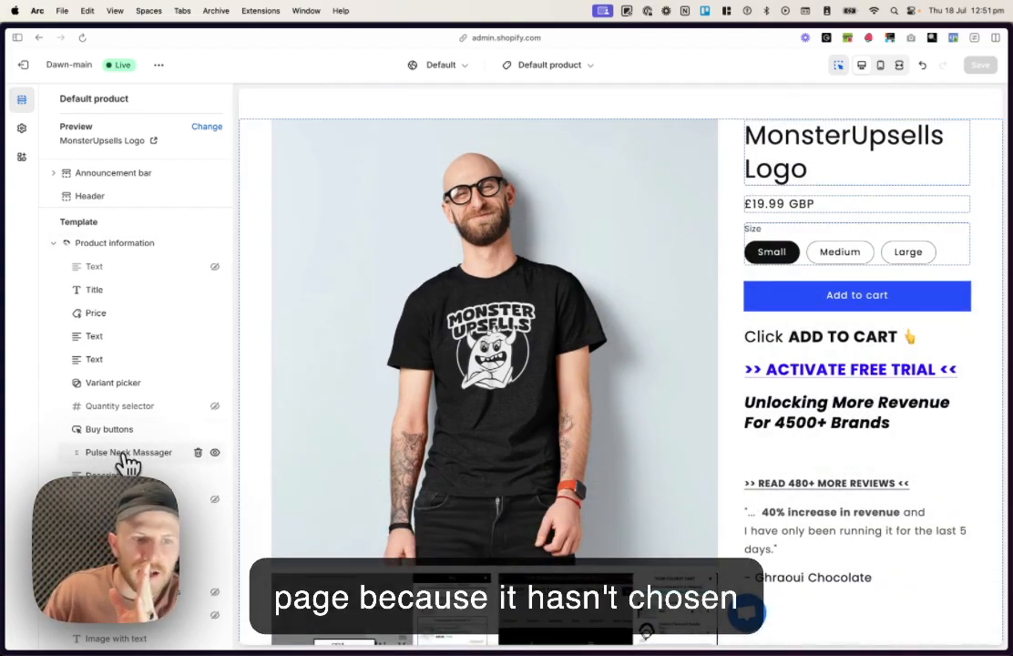
left_click(128, 451)
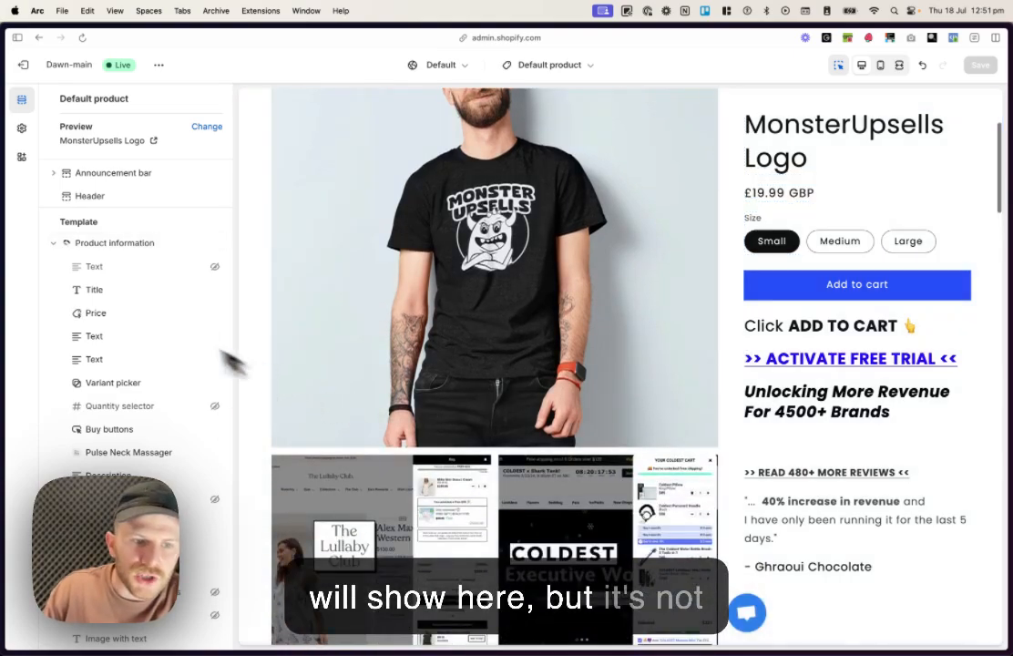
left_click(113, 382)
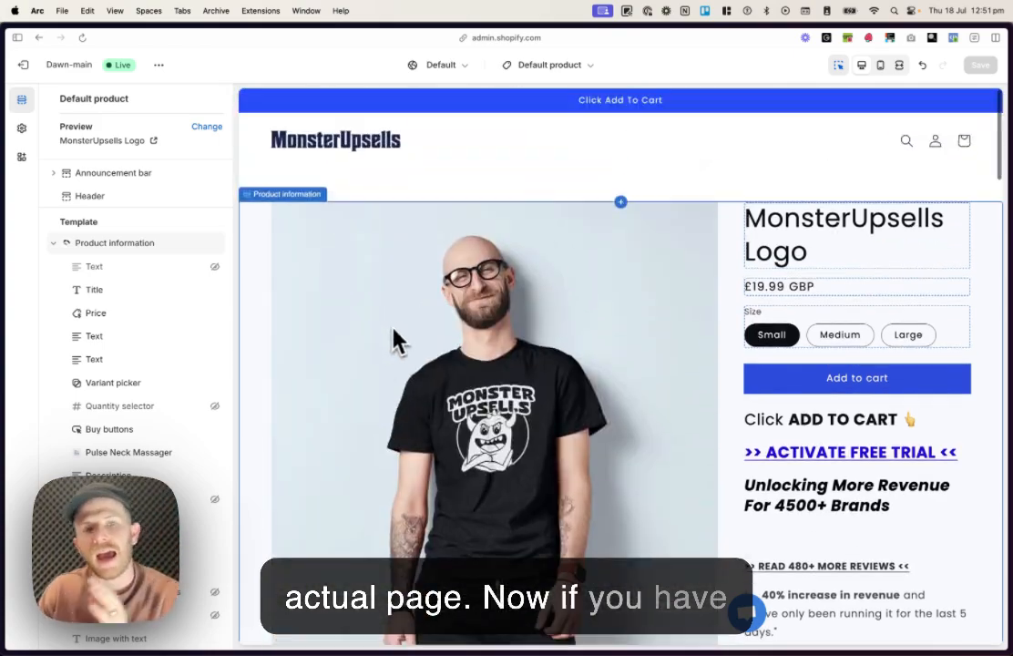
Exit the theme editor and open the Monster Cart Upsell+Free Gifts app
left_click(115, 172)
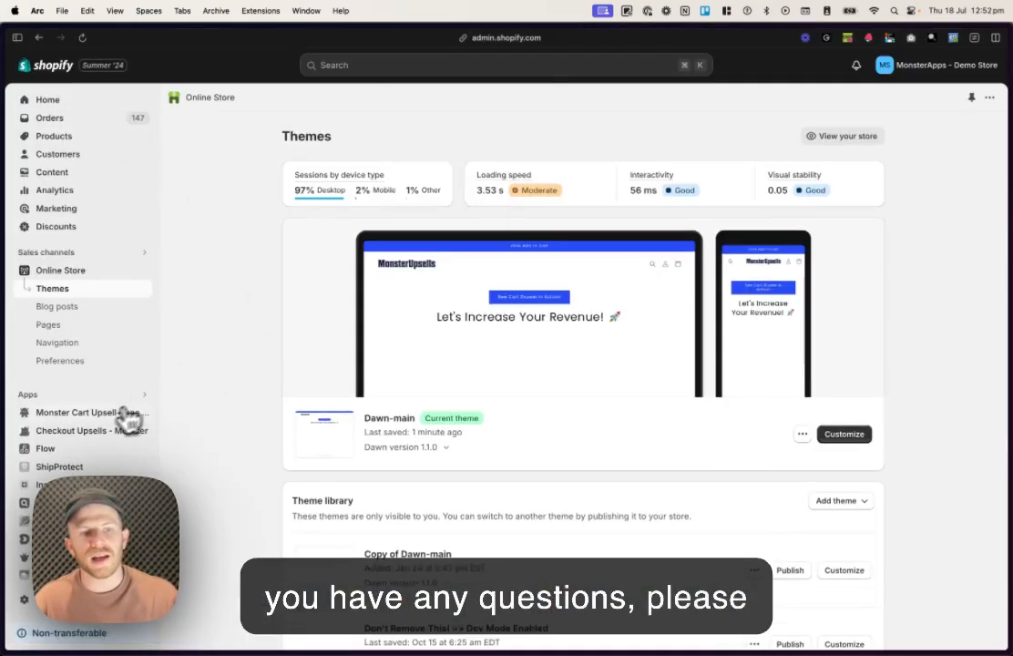
left_click(91, 412)
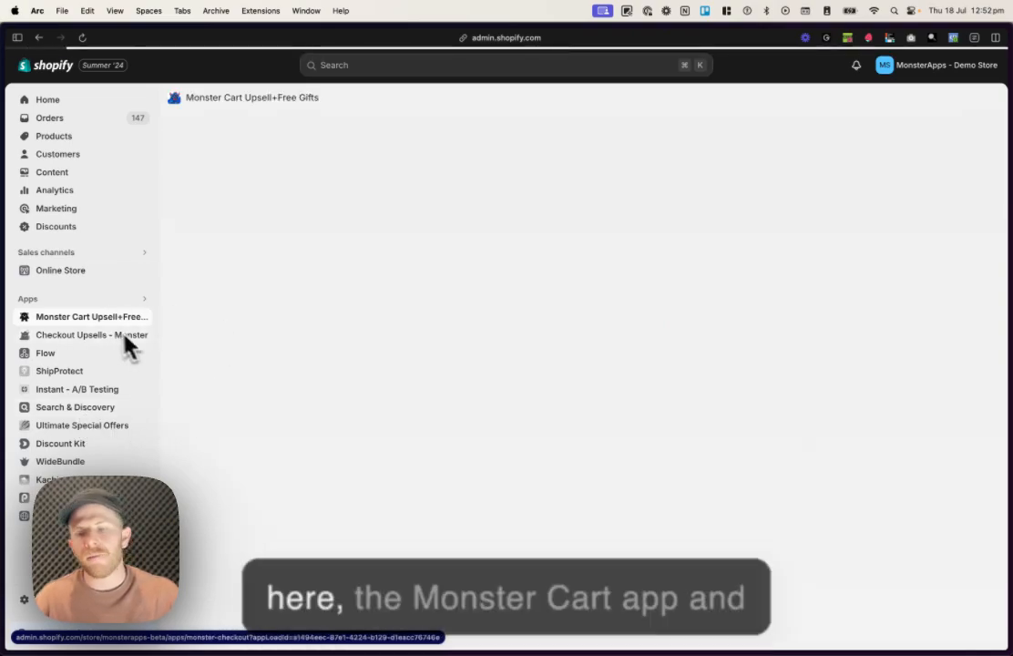